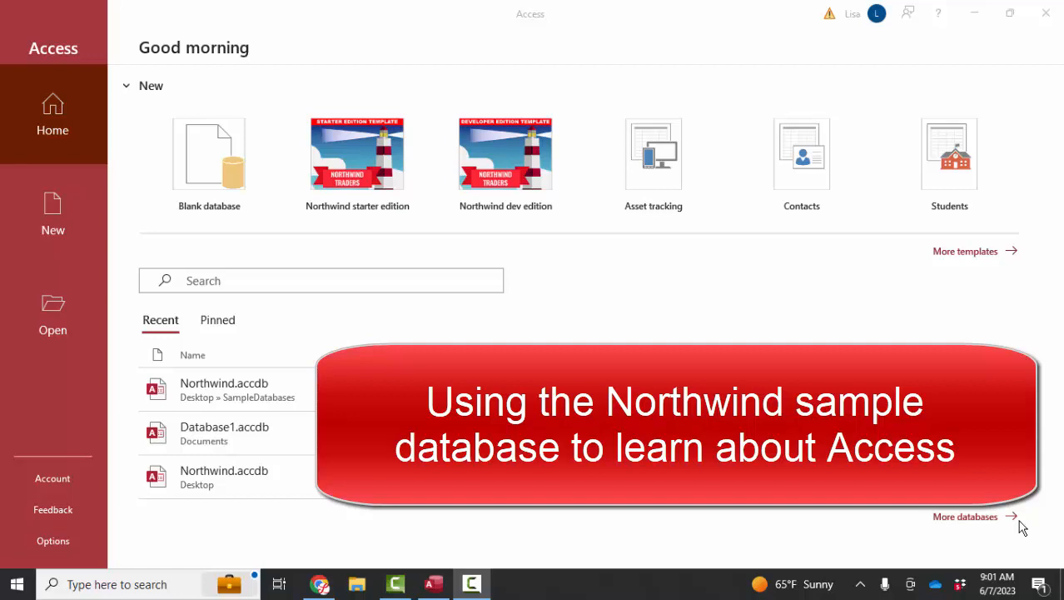
# - Open Northwind.accdb, dismiss its login form, and filter the navigation pane to Tables
pyautogui.click(357, 154)
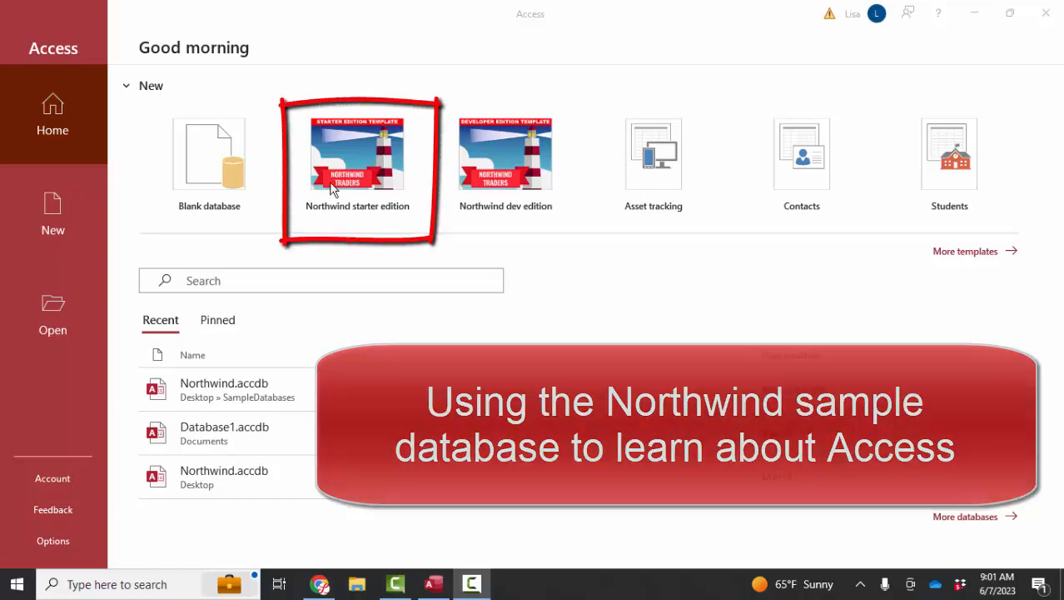
pyautogui.moveTo(620, 247)
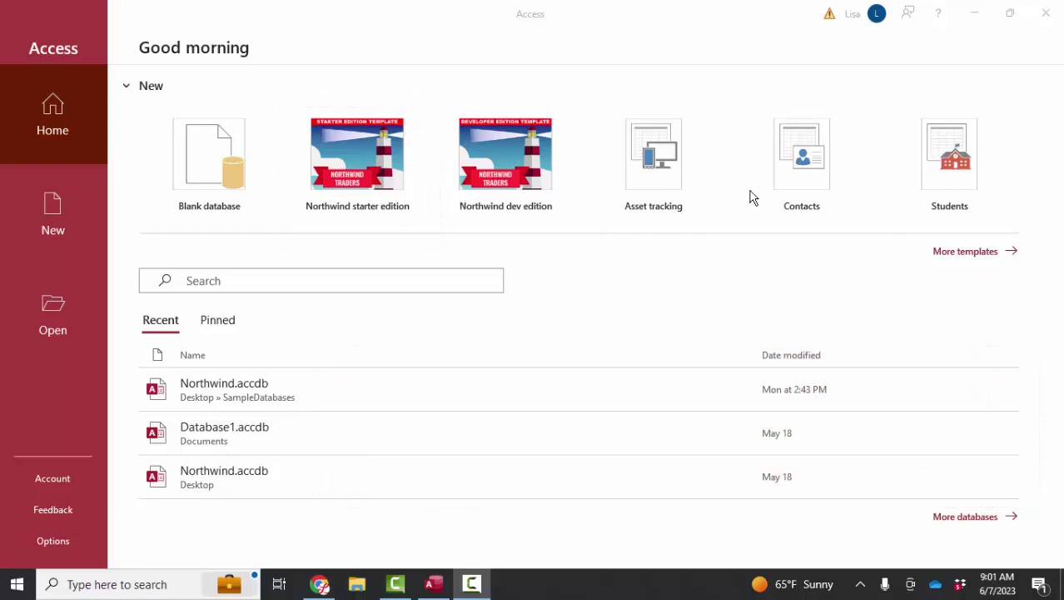
pyautogui.moveTo(963, 258)
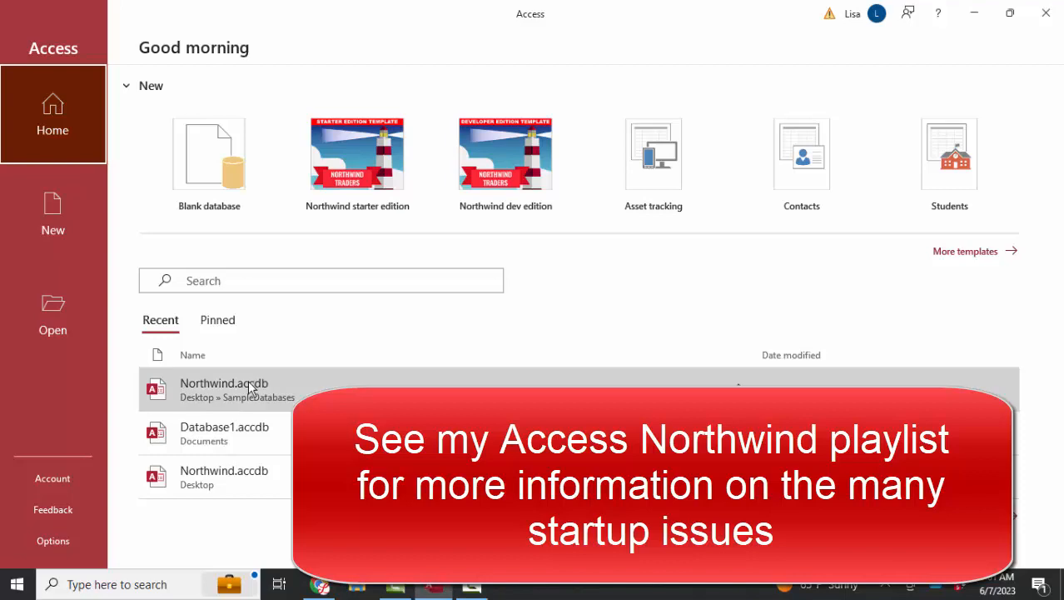
pyautogui.doubleClick(223, 382)
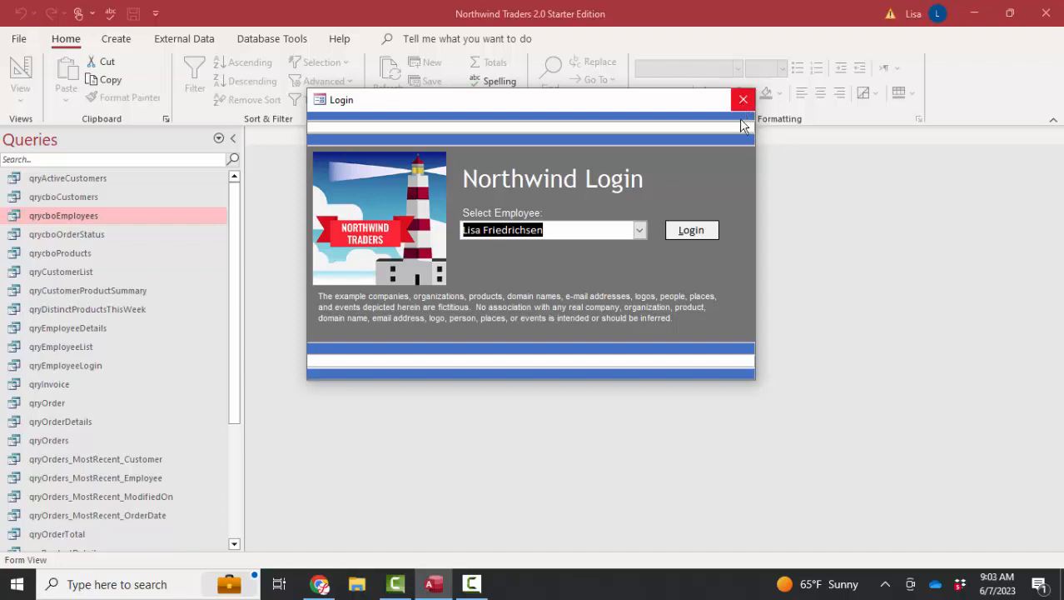
pyautogui.click(692, 230)
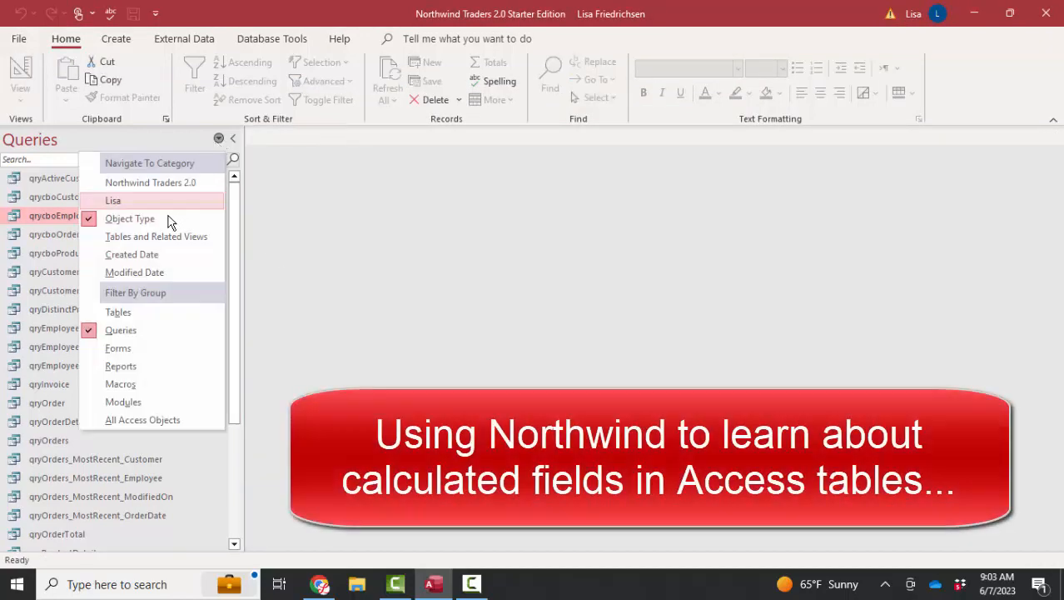
pyautogui.click(117, 311)
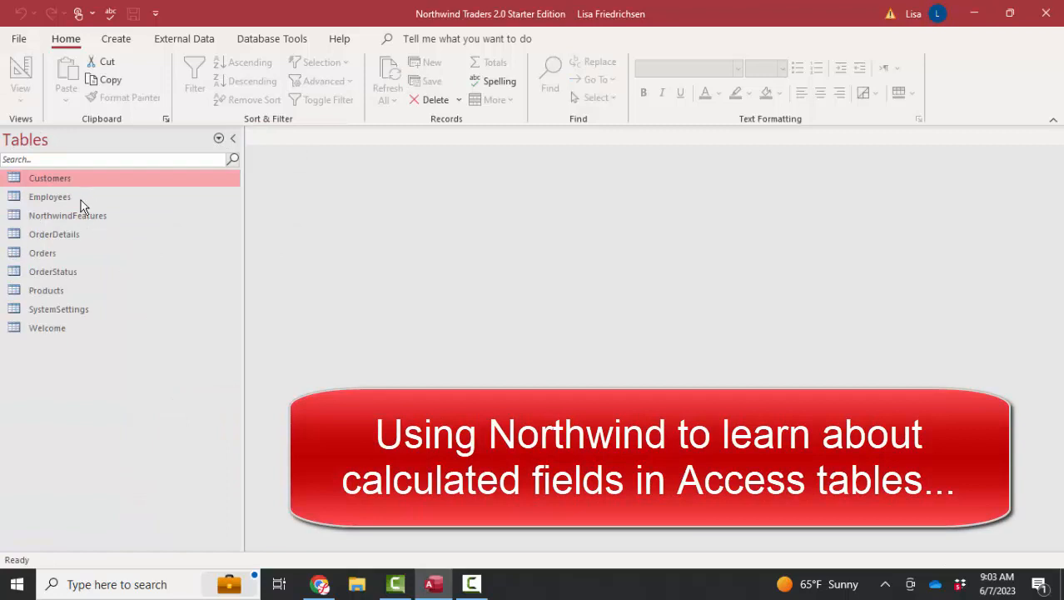
# - Open the Employees table and inspect Nancy's First Name, Last Name and NameFirstLast values
pyautogui.doubleClick(49, 197)
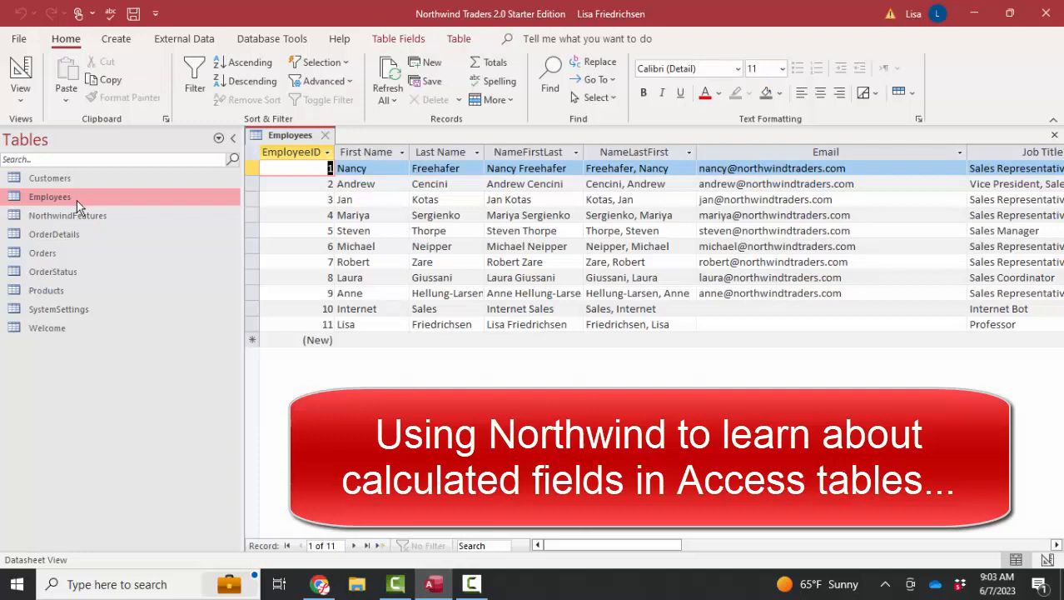
pyautogui.click(351, 168)
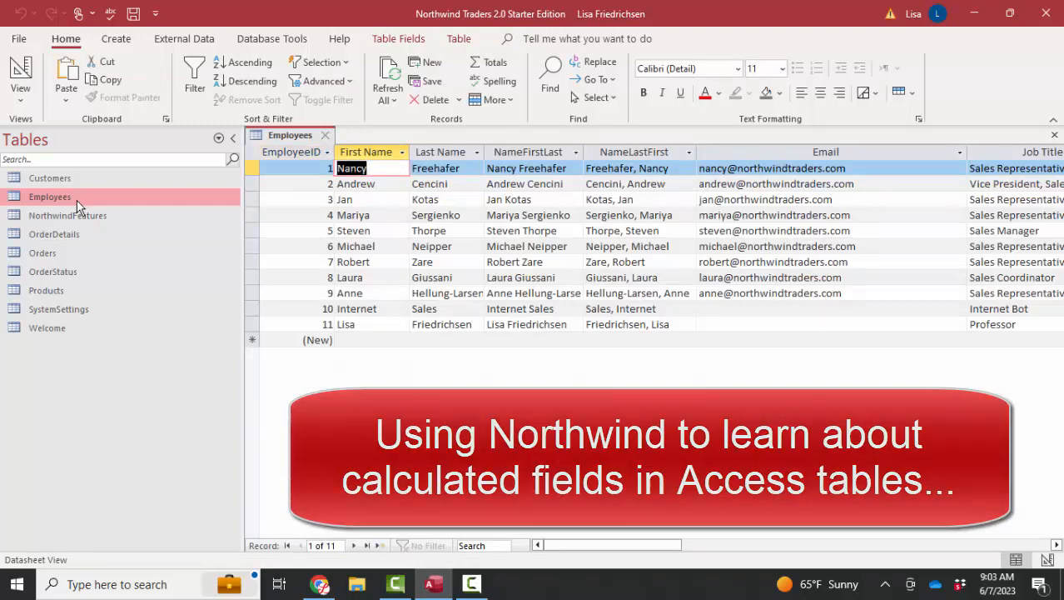
pyautogui.click(436, 167)
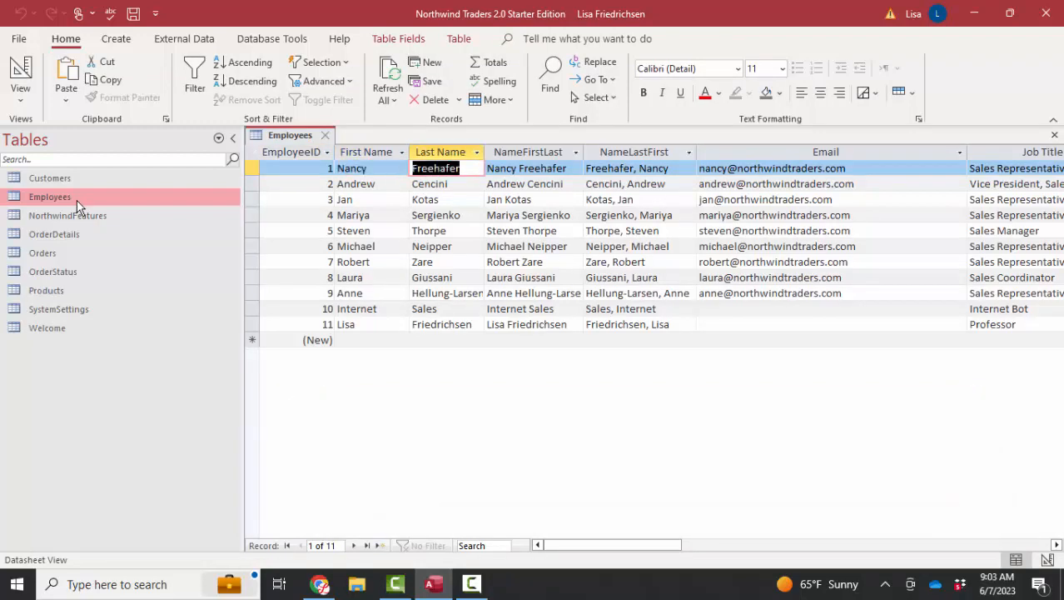
pyautogui.click(529, 167)
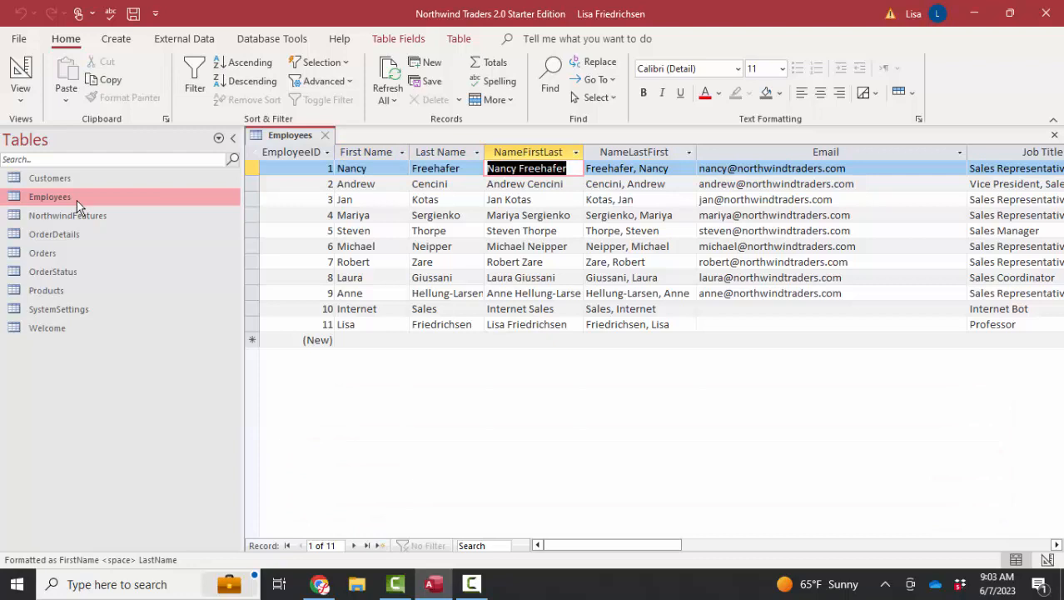
pyautogui.click(627, 167)
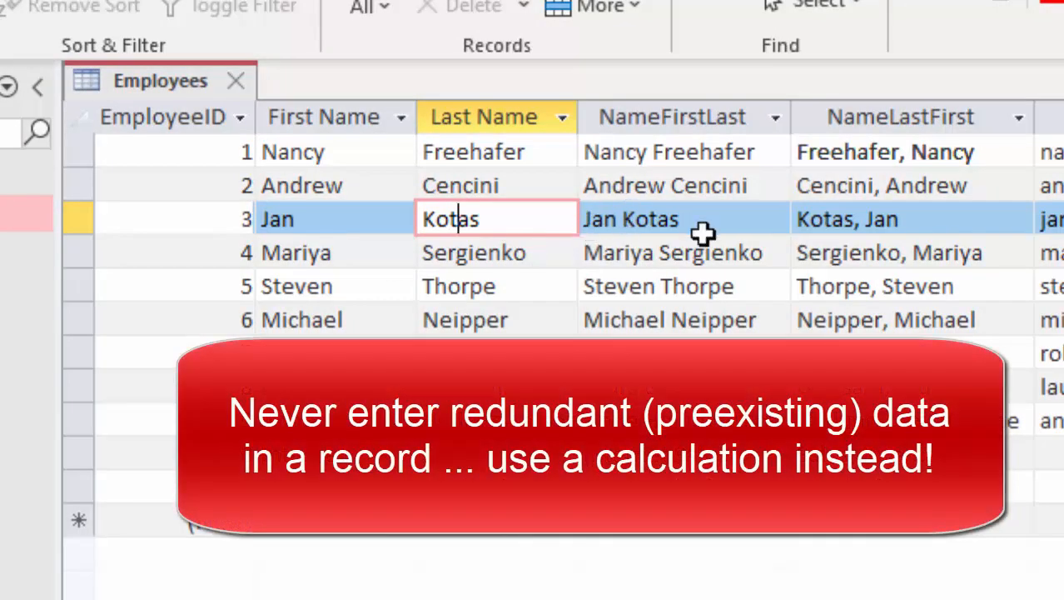
pyautogui.moveTo(811, 232)
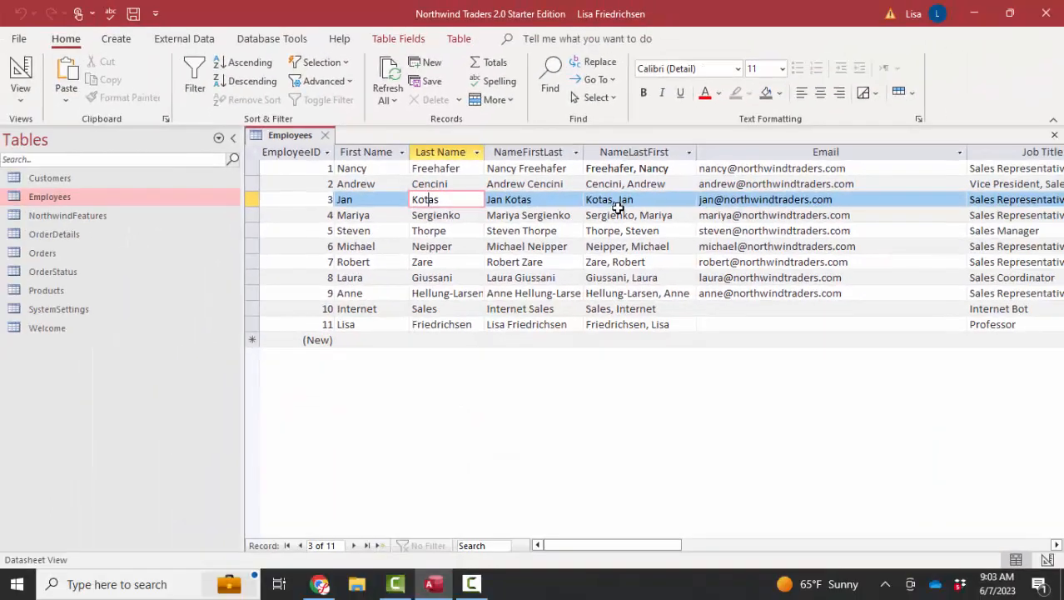
pyautogui.moveTo(20, 70)
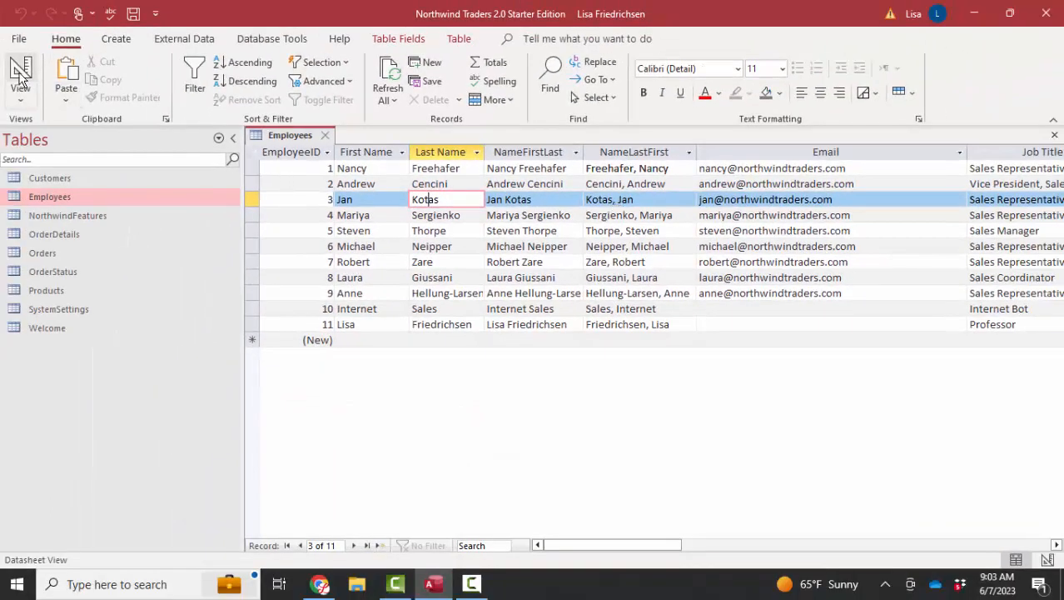
# - In Employees Design View, read the FullNameFNLN and FullNameLNFN calculated expressions
pyautogui.click(20, 76)
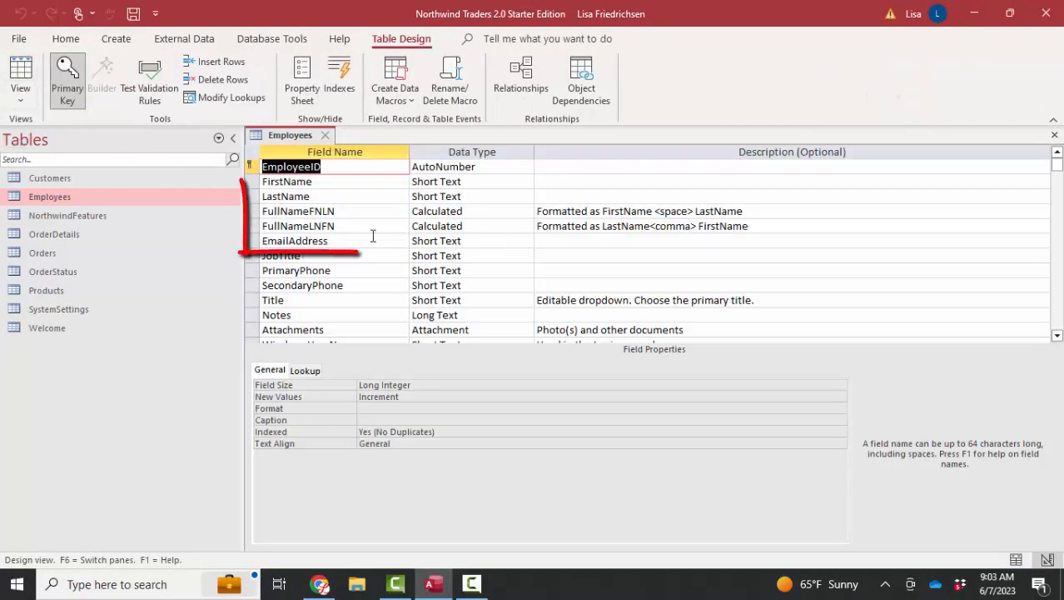
pyautogui.click(297, 211)
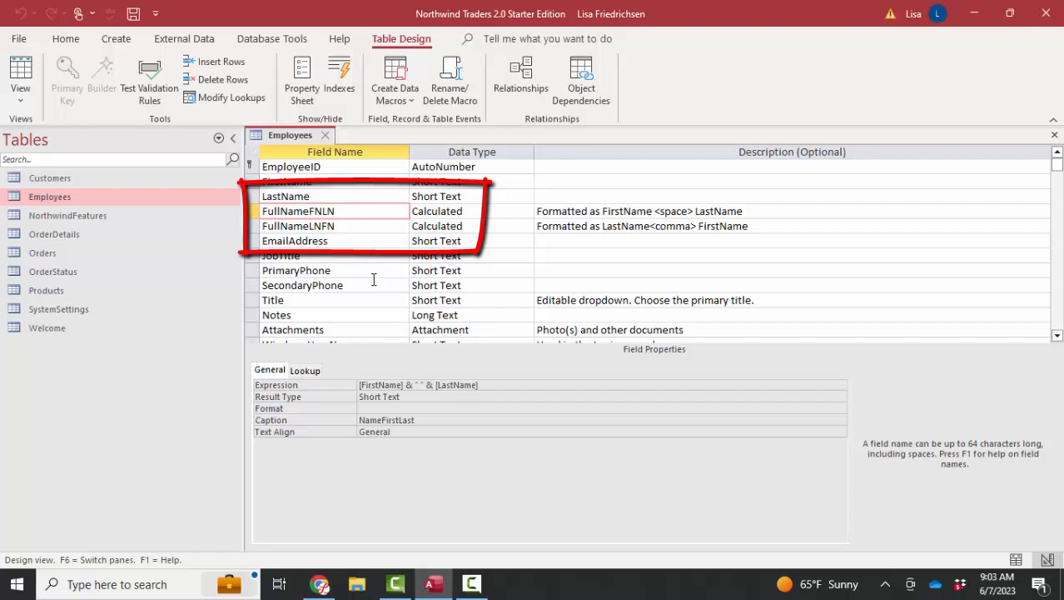
pyautogui.click(333, 211)
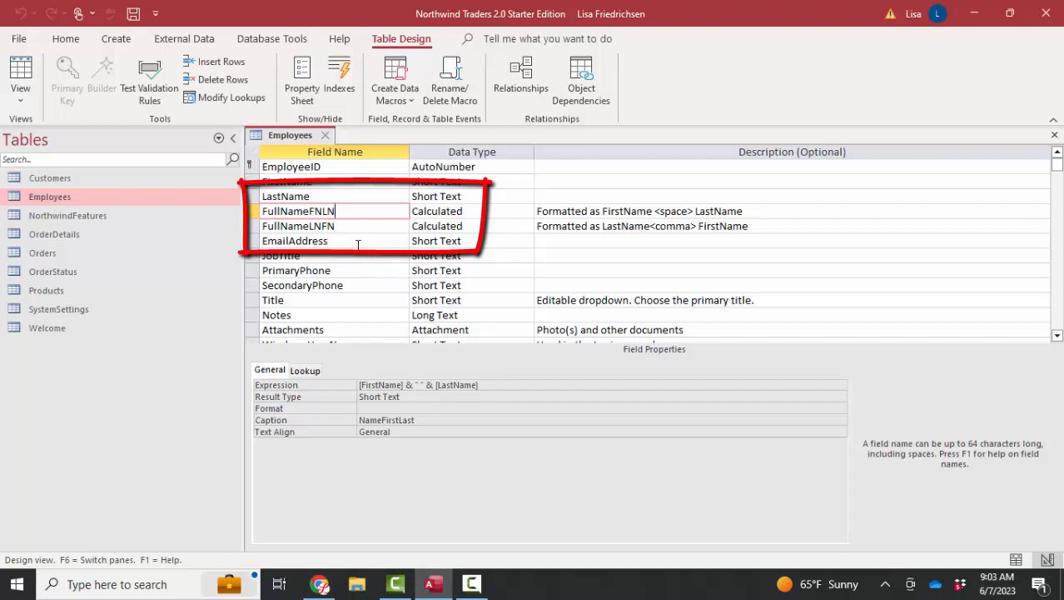
pyautogui.moveTo(493, 252)
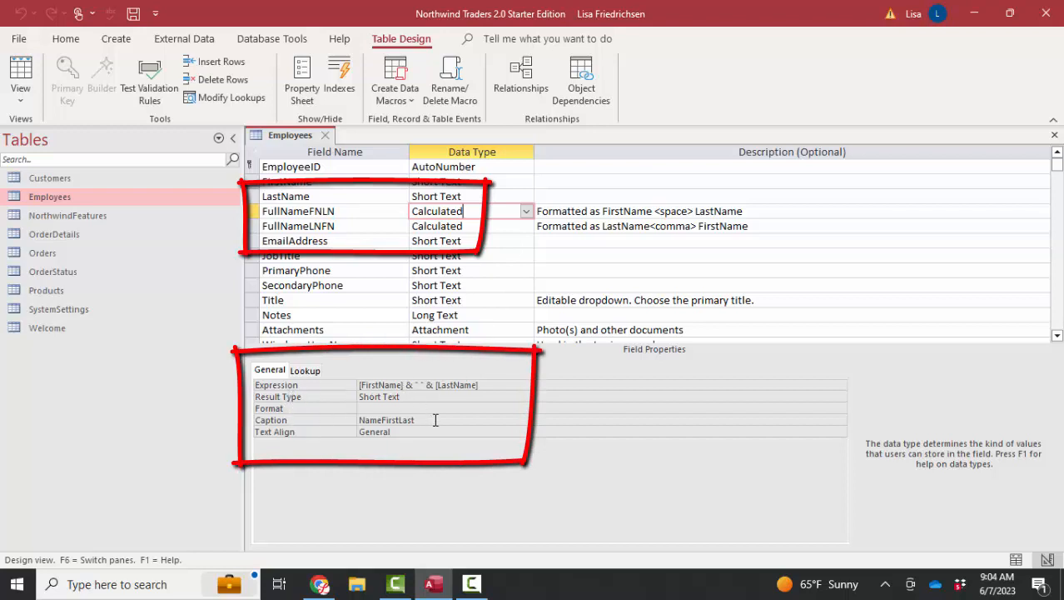
pyautogui.click(483, 385)
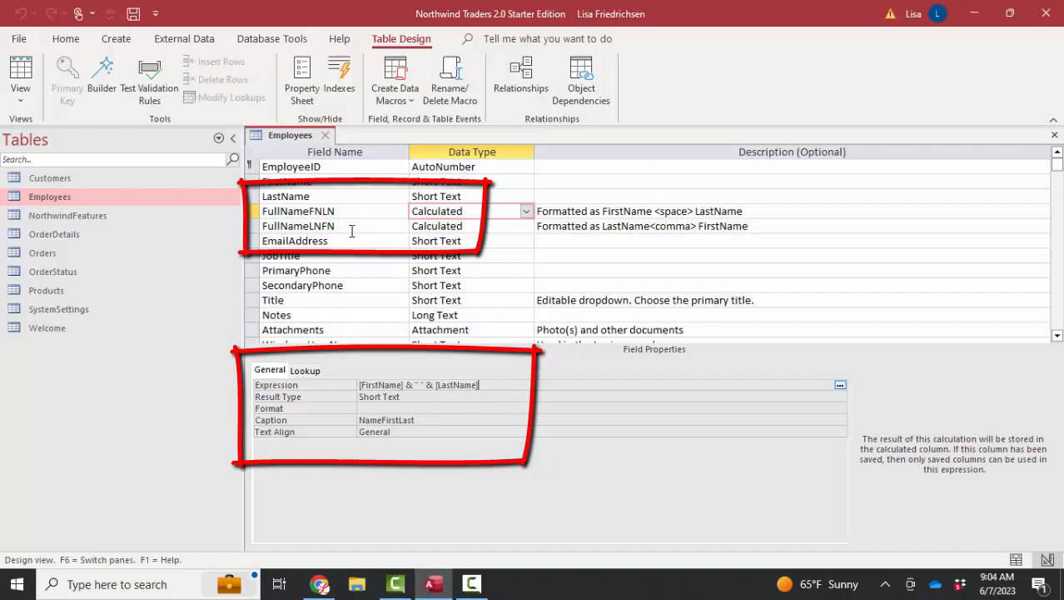
pyautogui.click(298, 225)
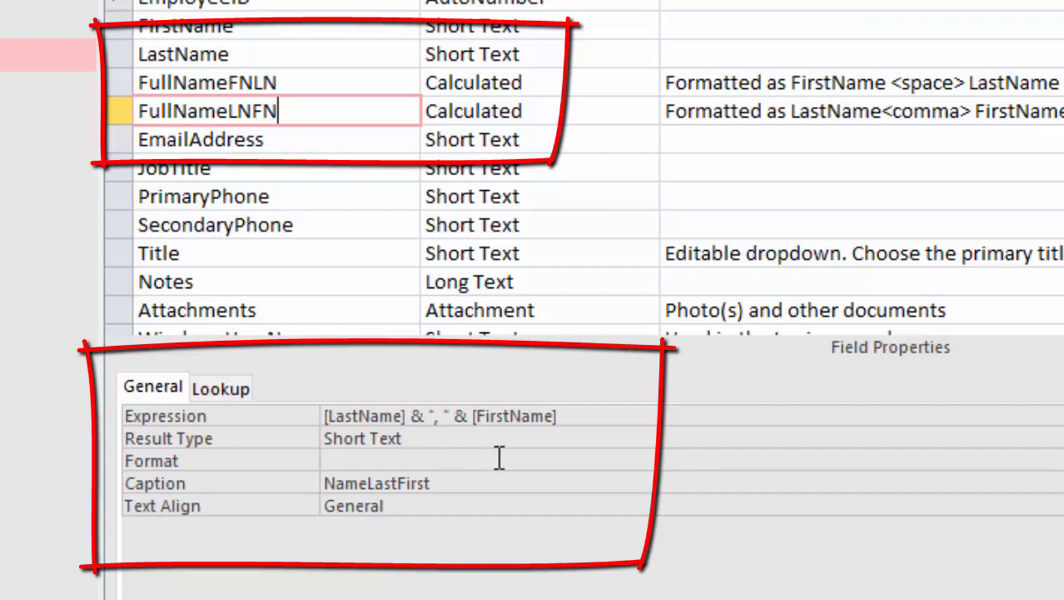
pyautogui.moveTo(589, 437)
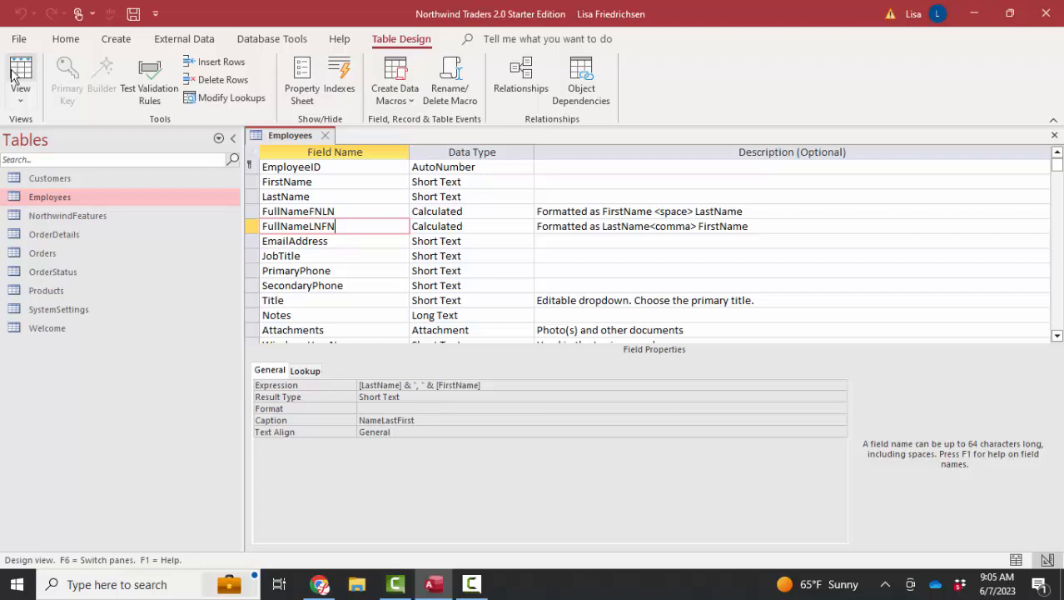
# - Back in Datasheet View, enter a trial new employee Doug Jones to watch names fill
pyautogui.click(16, 75)
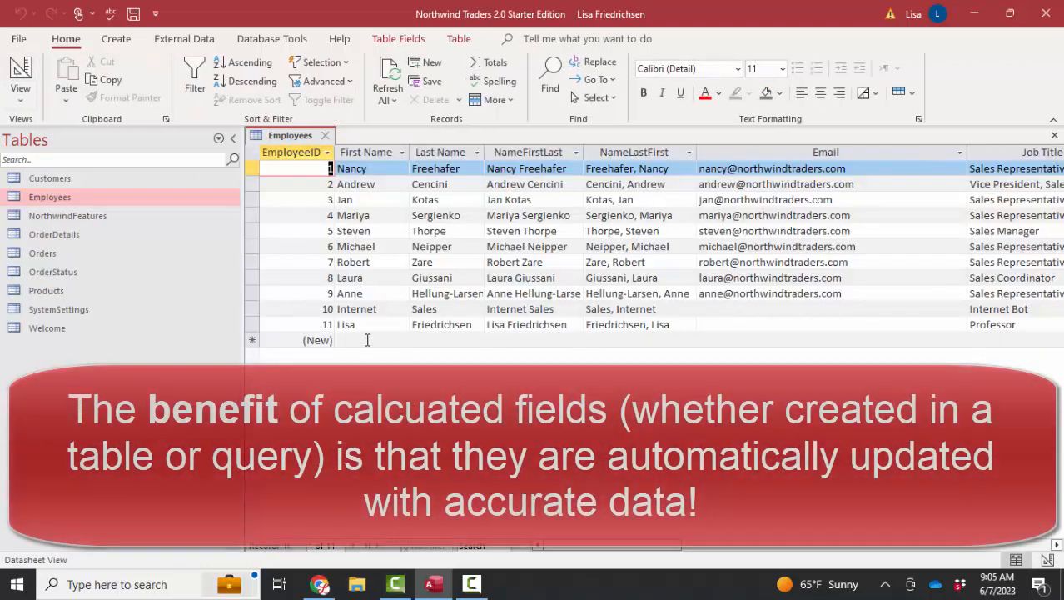
pyautogui.click(367, 339)
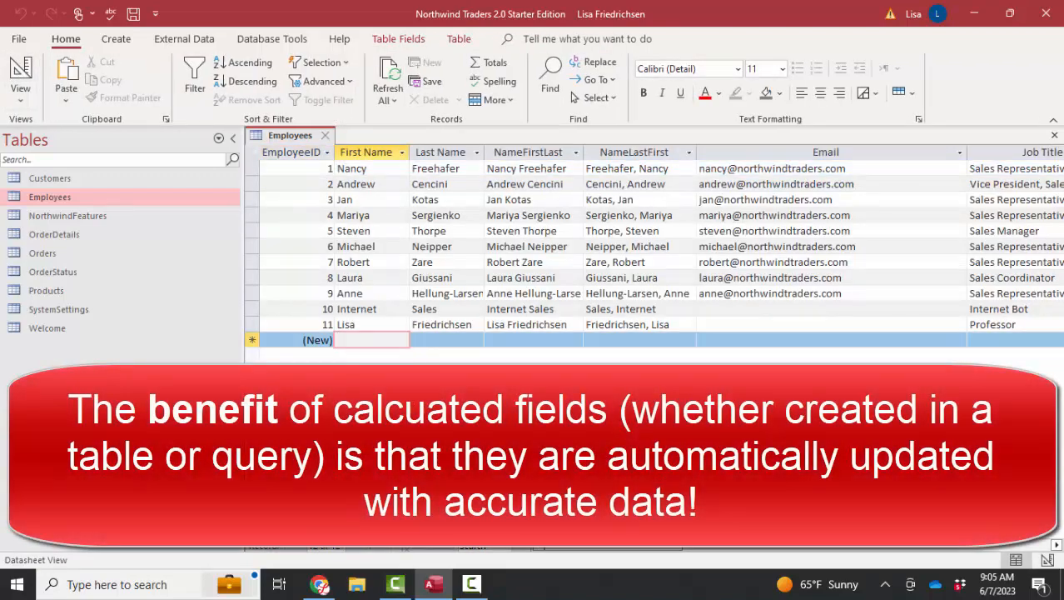
pyautogui.write('Doug')
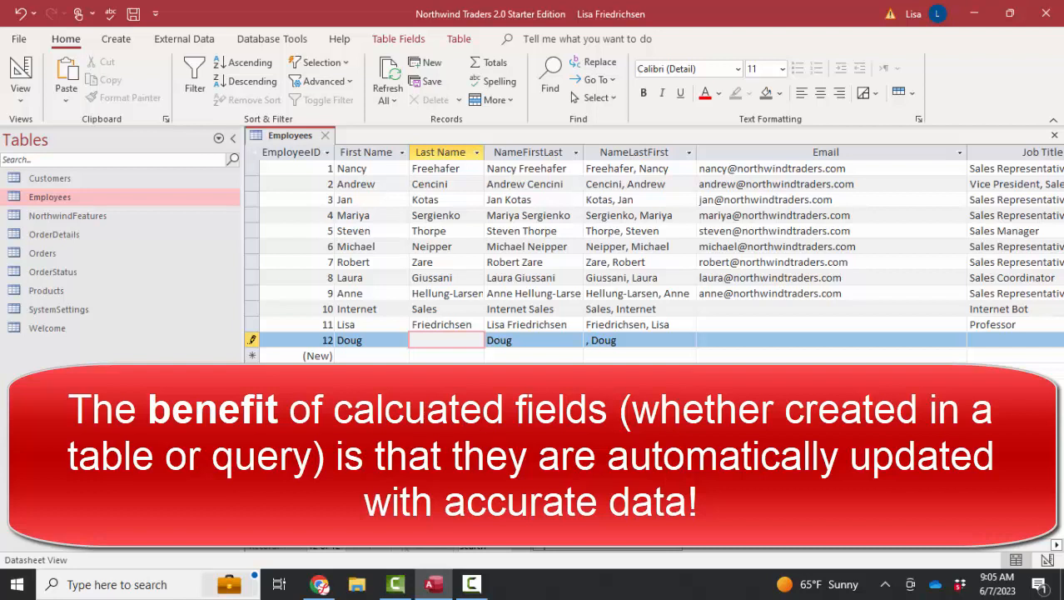
pyautogui.write('Jones')
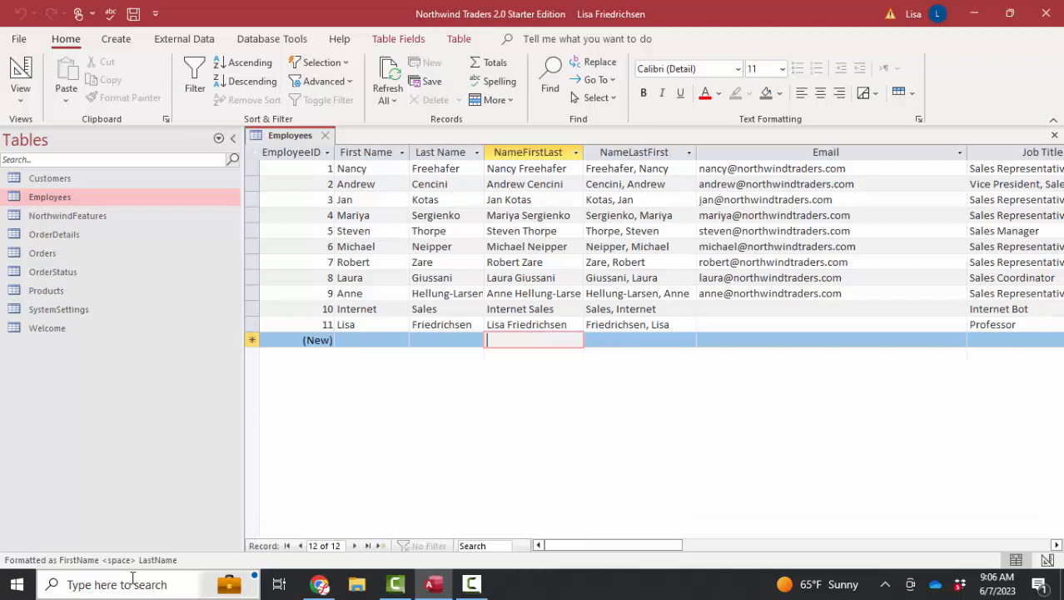
pyautogui.moveTo(367, 388)
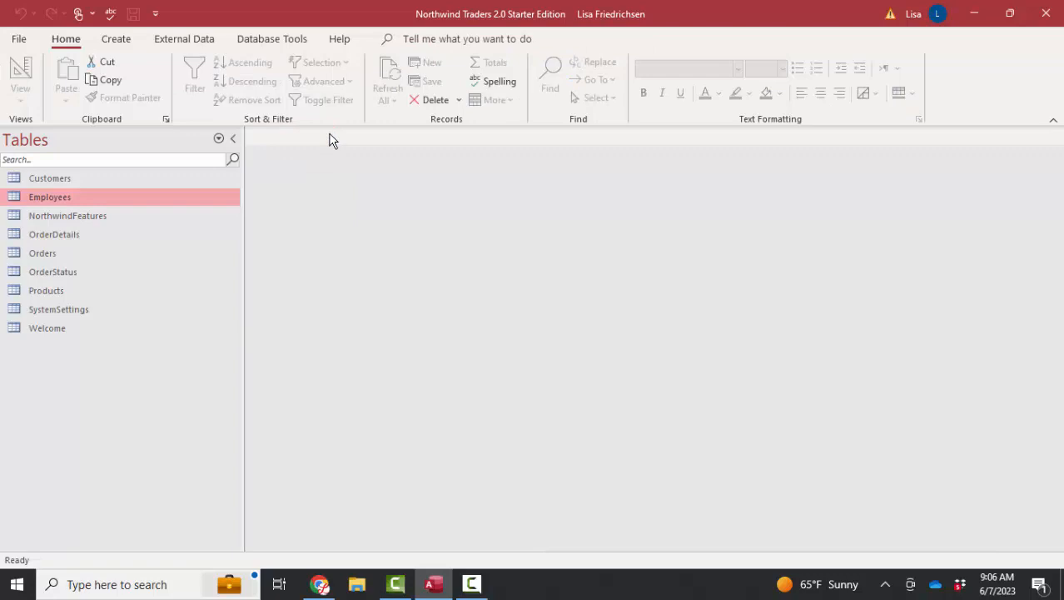
pyautogui.moveTo(135, 52)
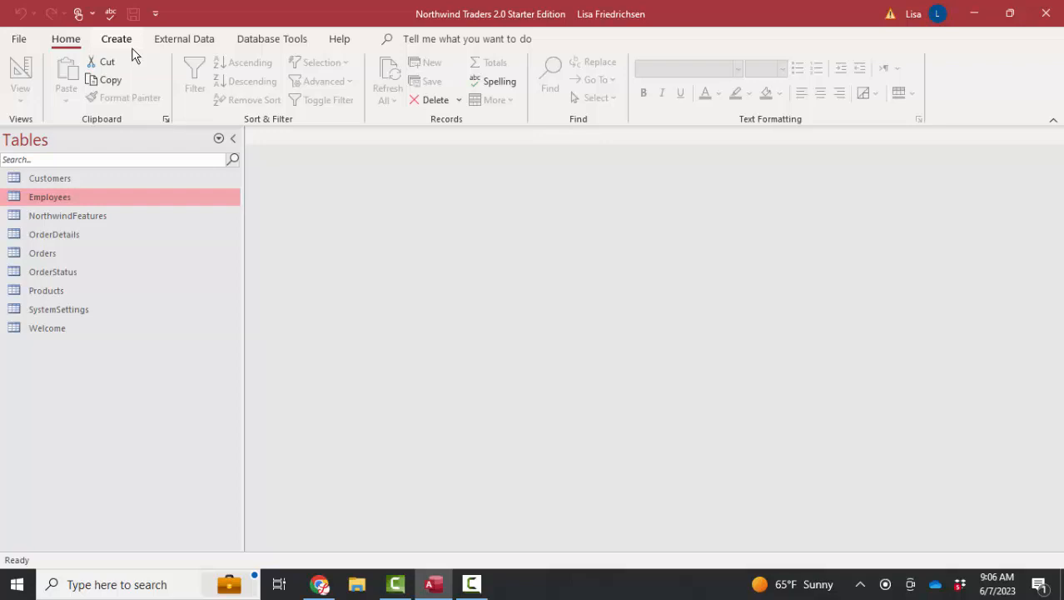
# - Show the Create ribbon's commands for new database objects
pyautogui.click(115, 38)
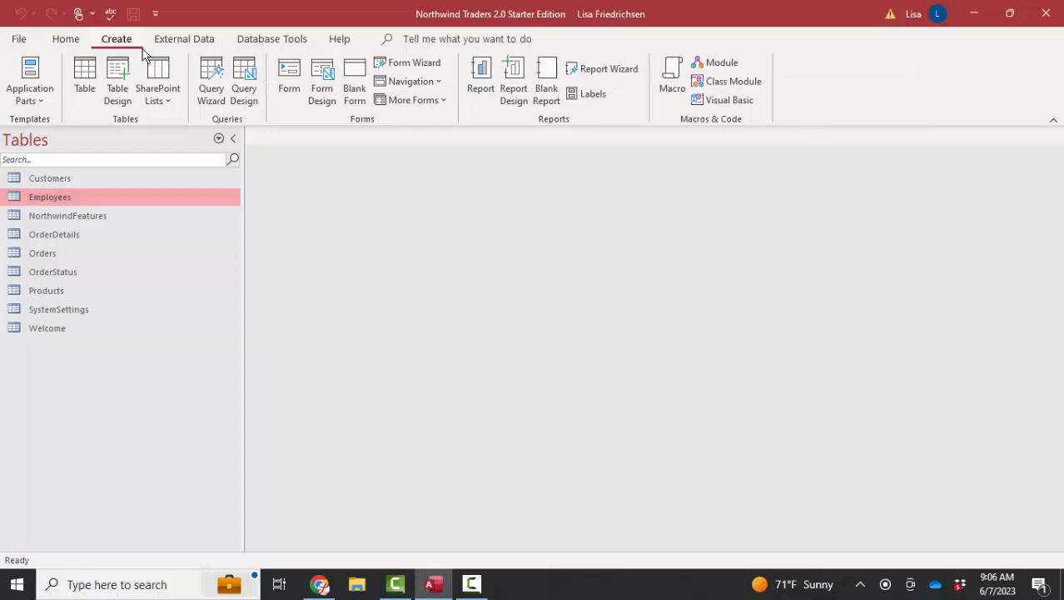
# - Build a query on the Employees table with FirstName and LastName as its first columns
pyautogui.click(243, 79)
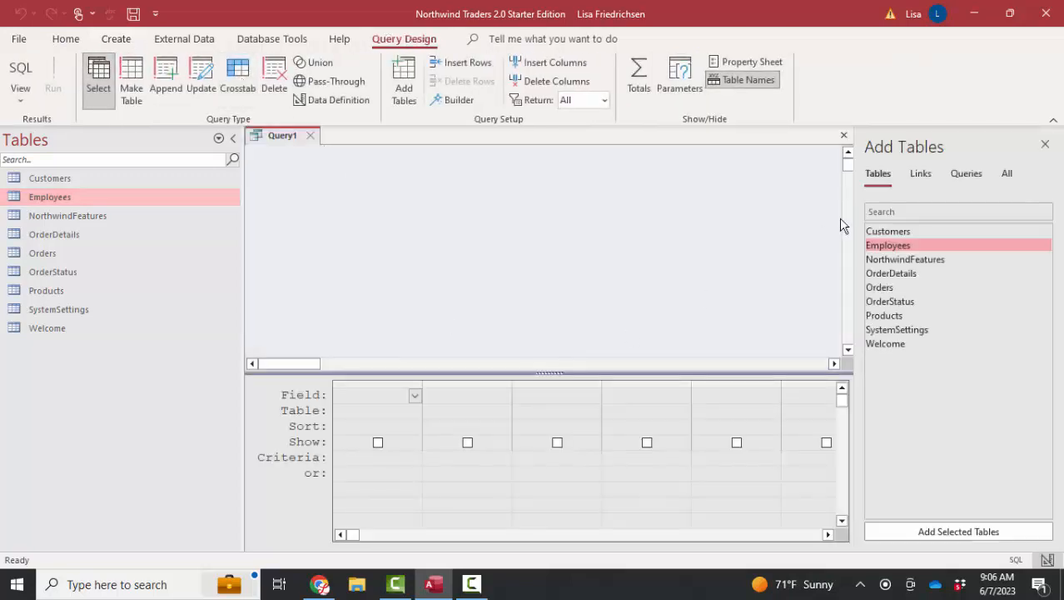
pyautogui.doubleClick(888, 245)
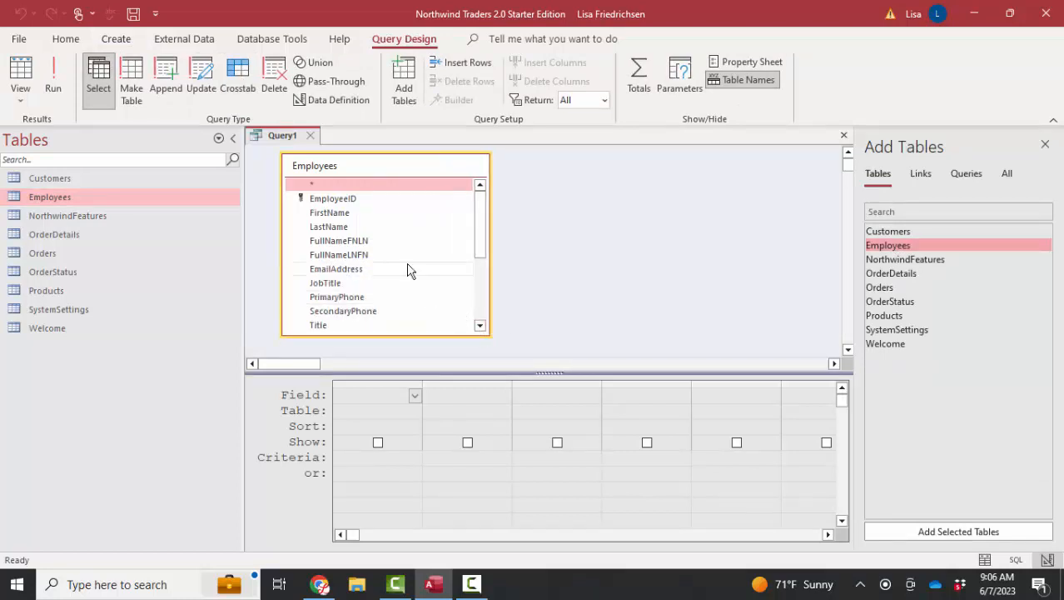
pyautogui.click(339, 254)
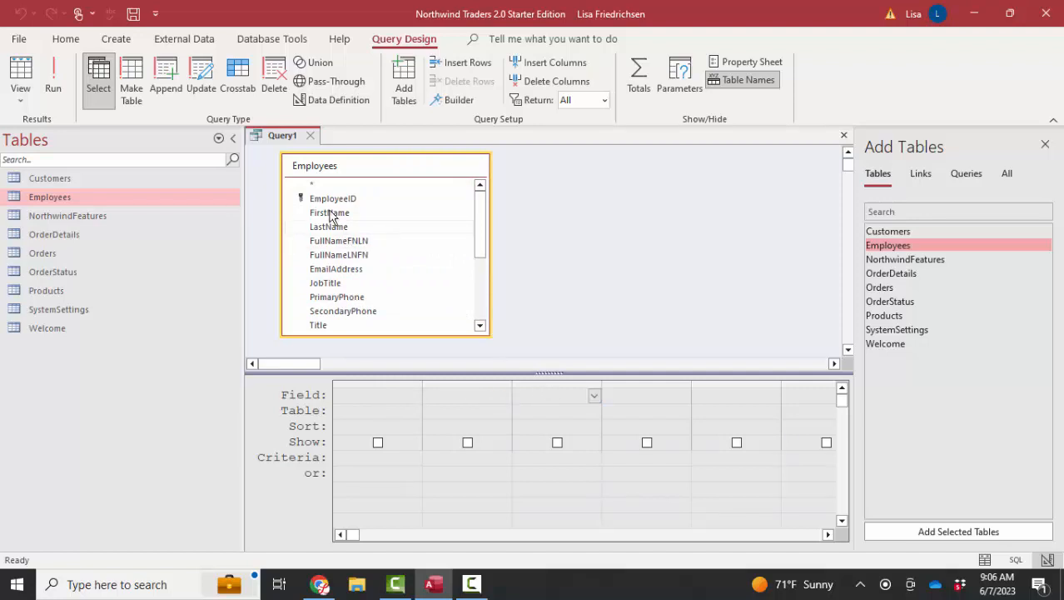
pyautogui.doubleClick(330, 213)
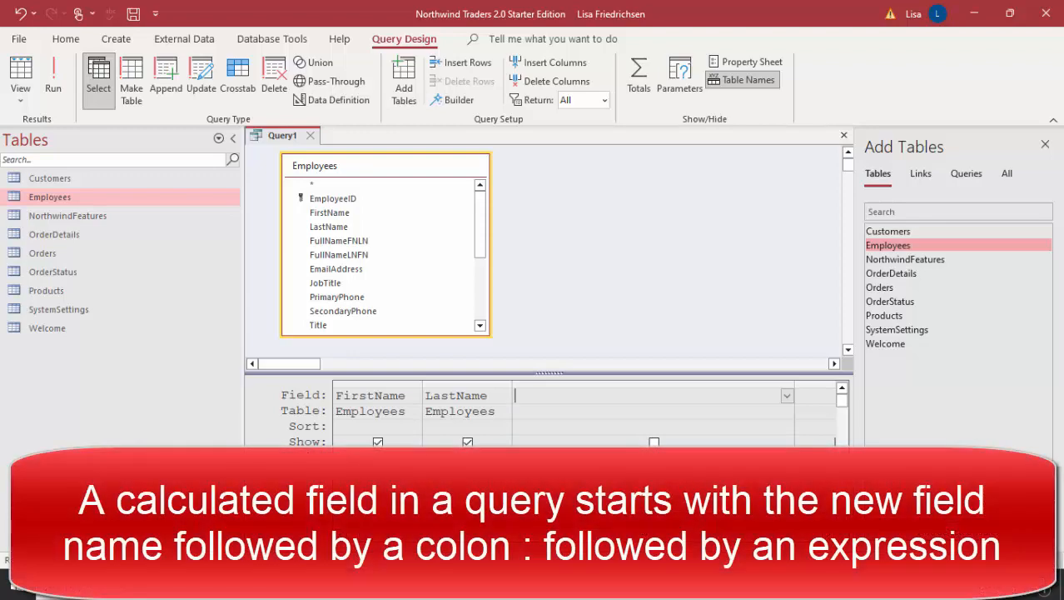
# - Enter the third column expression LongName: [LastName] & ", " & [FirstName]
pyautogui.write('LongName')
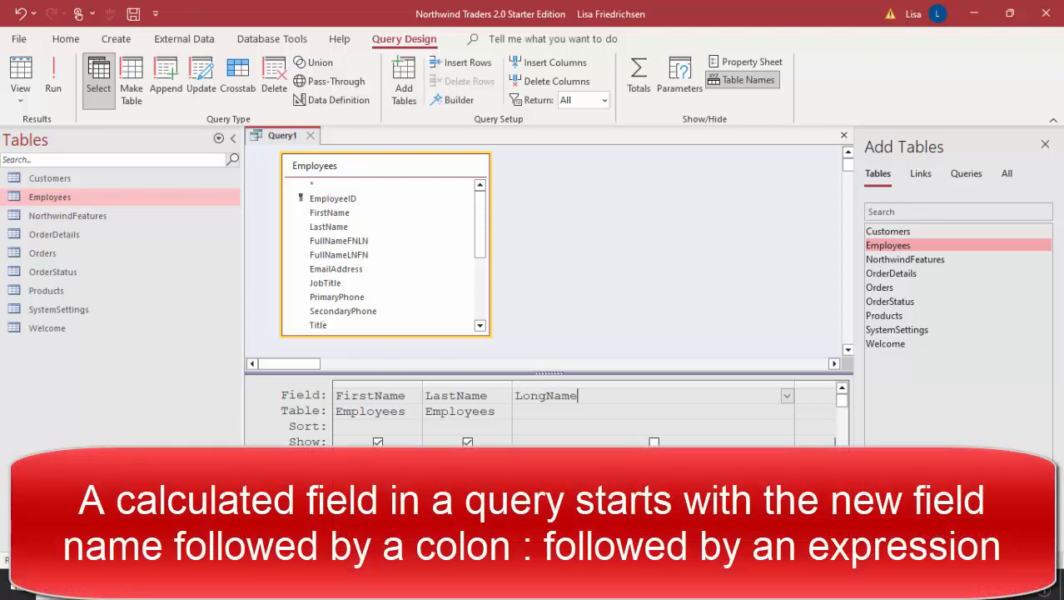
pyautogui.write(':')
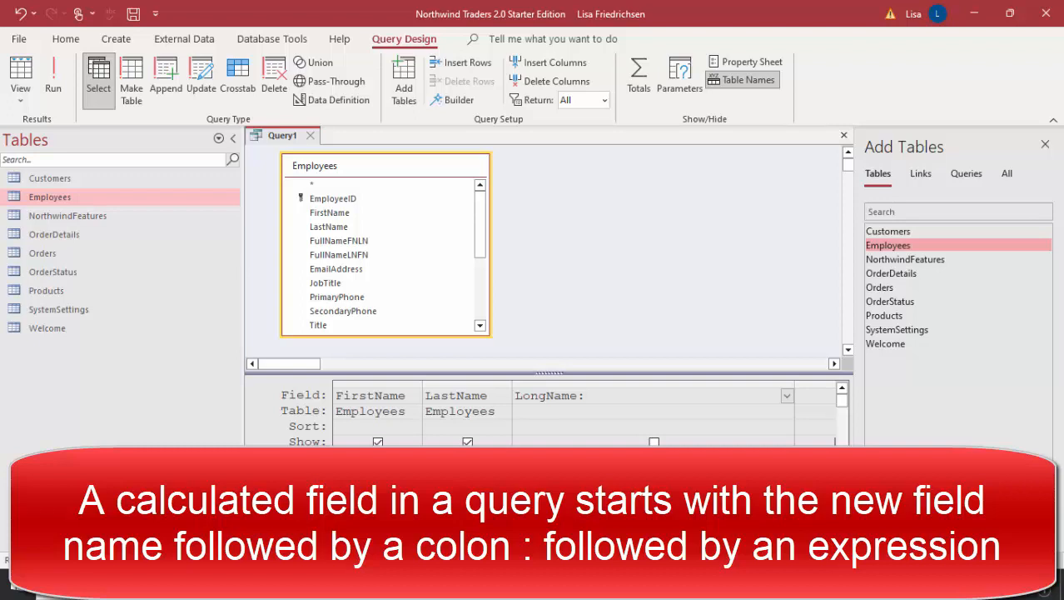
pyautogui.click(616, 394)
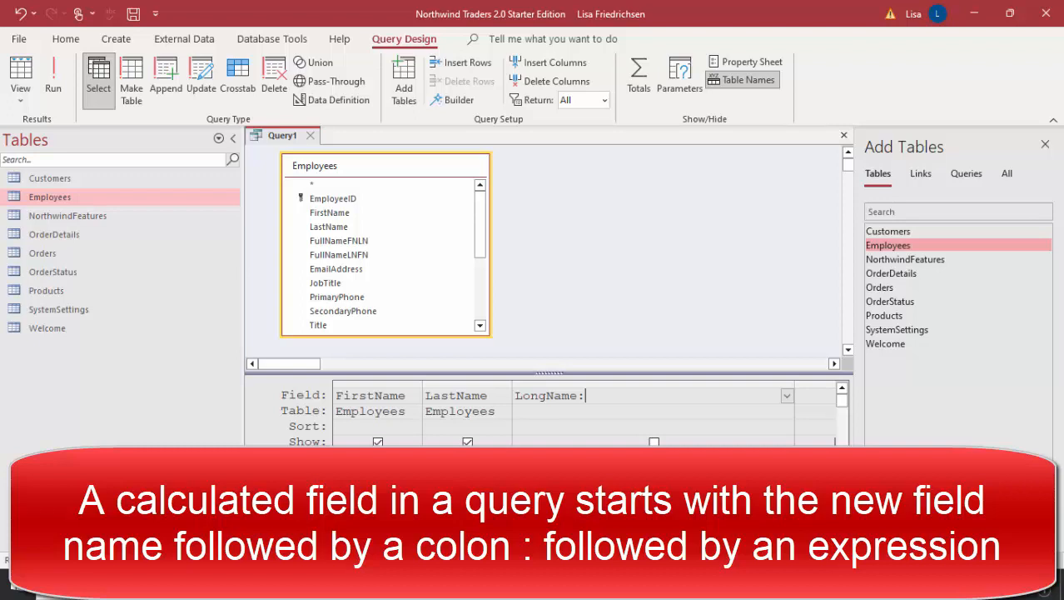
pyautogui.write('[LastName')
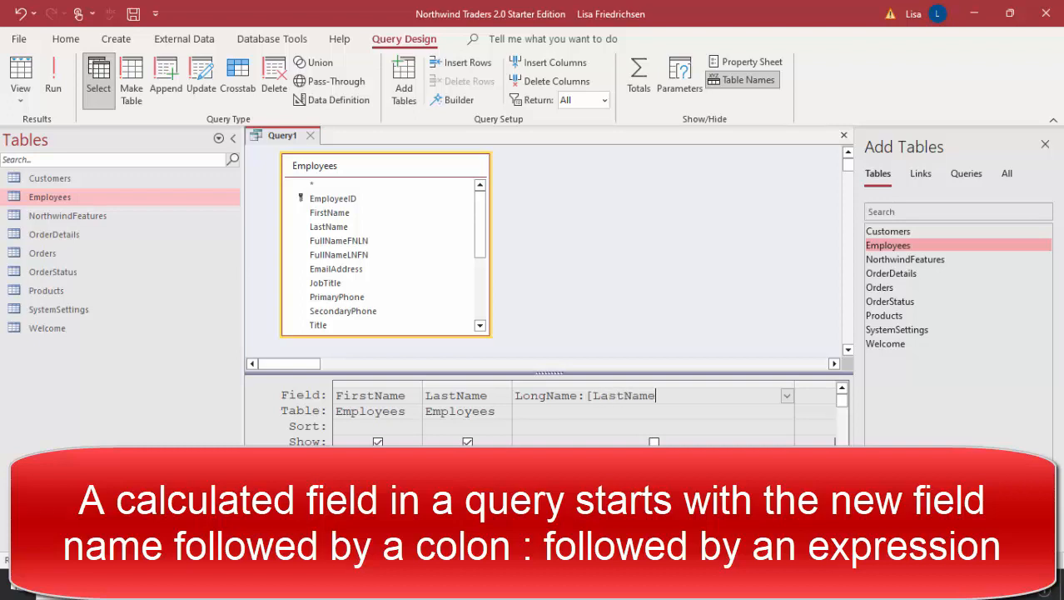
pyautogui.write(']')
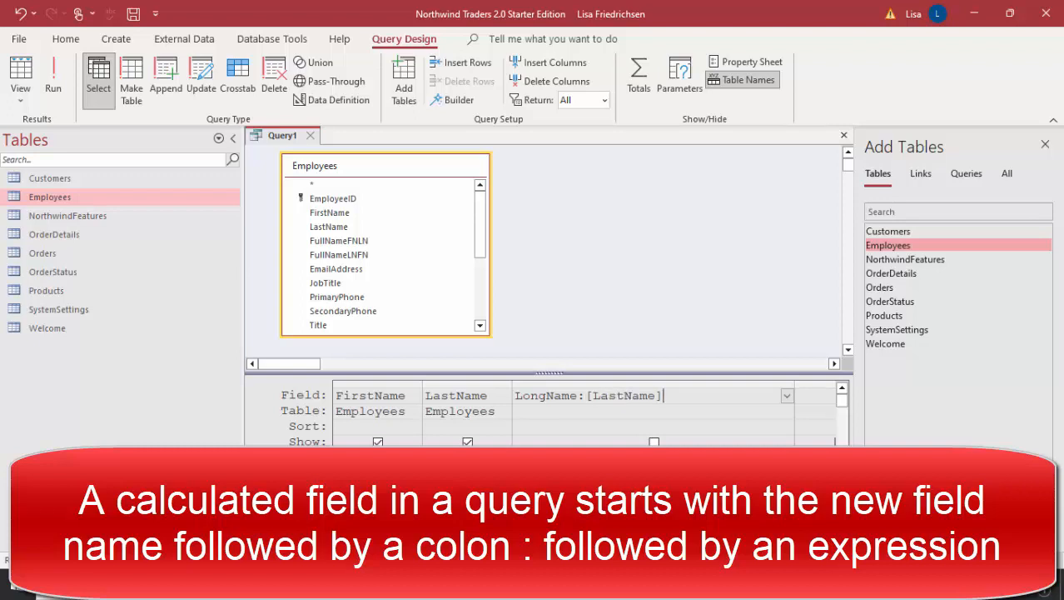
pyautogui.write('&')
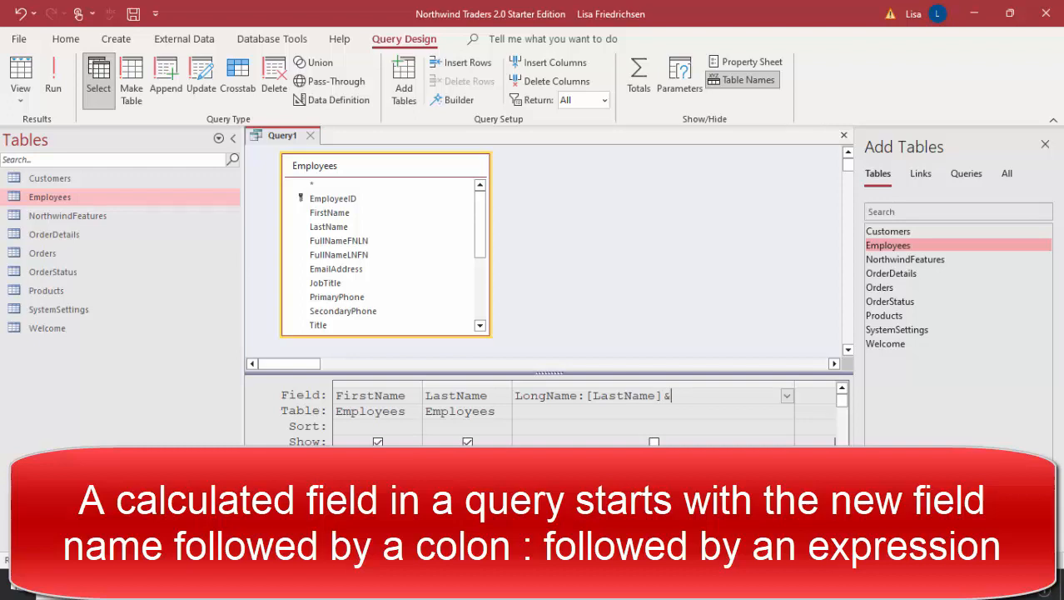
pyautogui.write('", "')
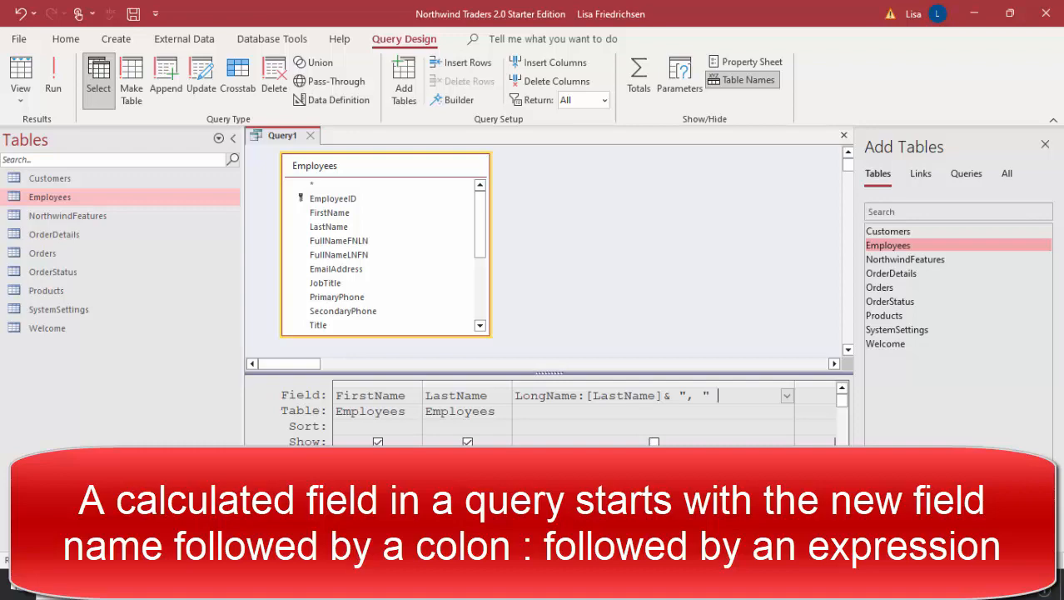
pyautogui.write('& [FirstName')
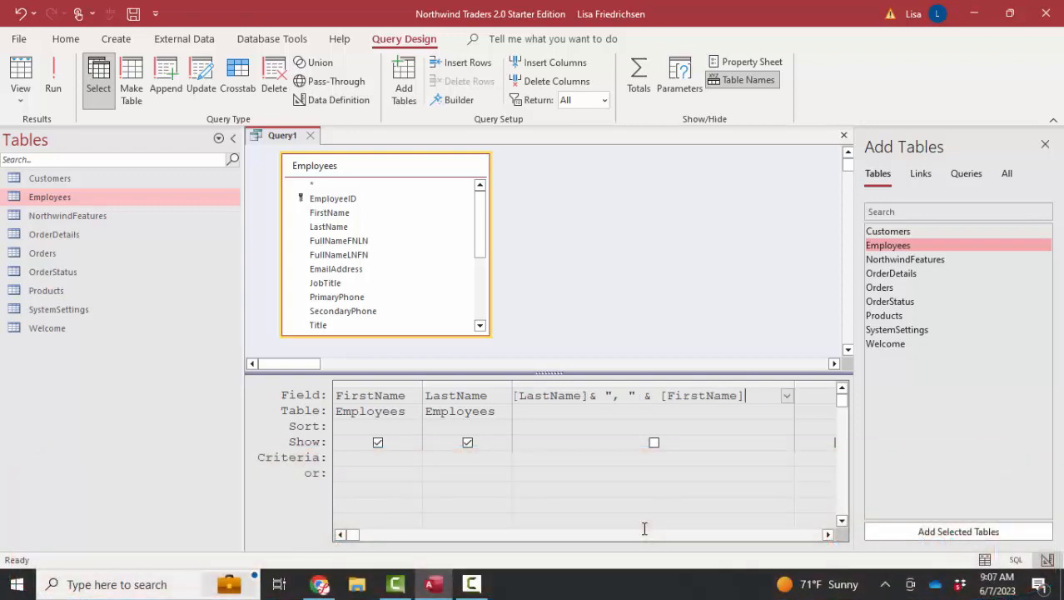
# - Run the query to check values like "Freehafer, Nancy", then widen LongName in design
pyautogui.click(52, 71)
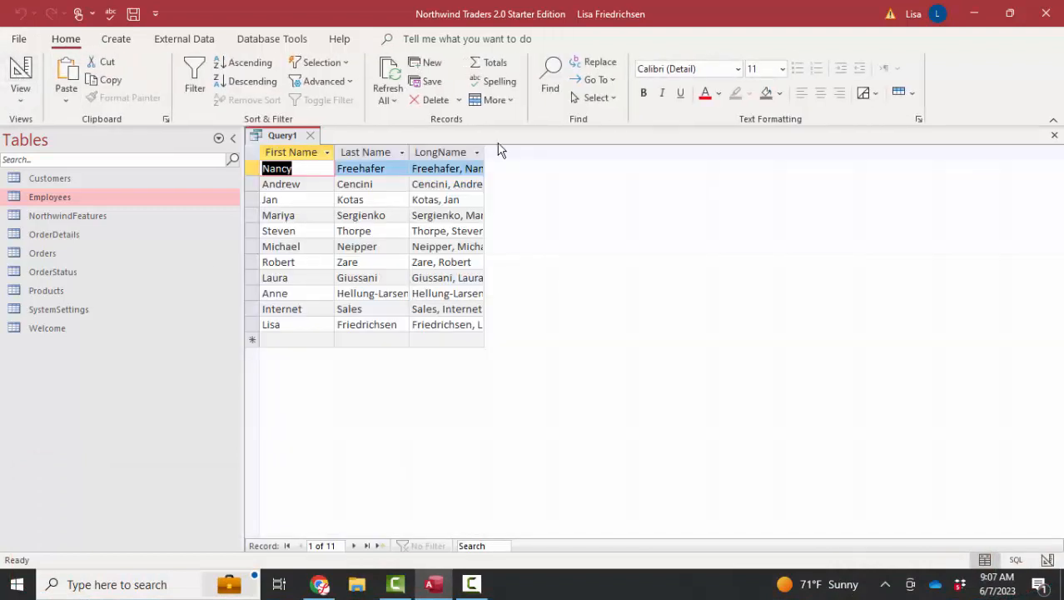
pyautogui.moveTo(484, 152); pyautogui.dragTo(523, 152)
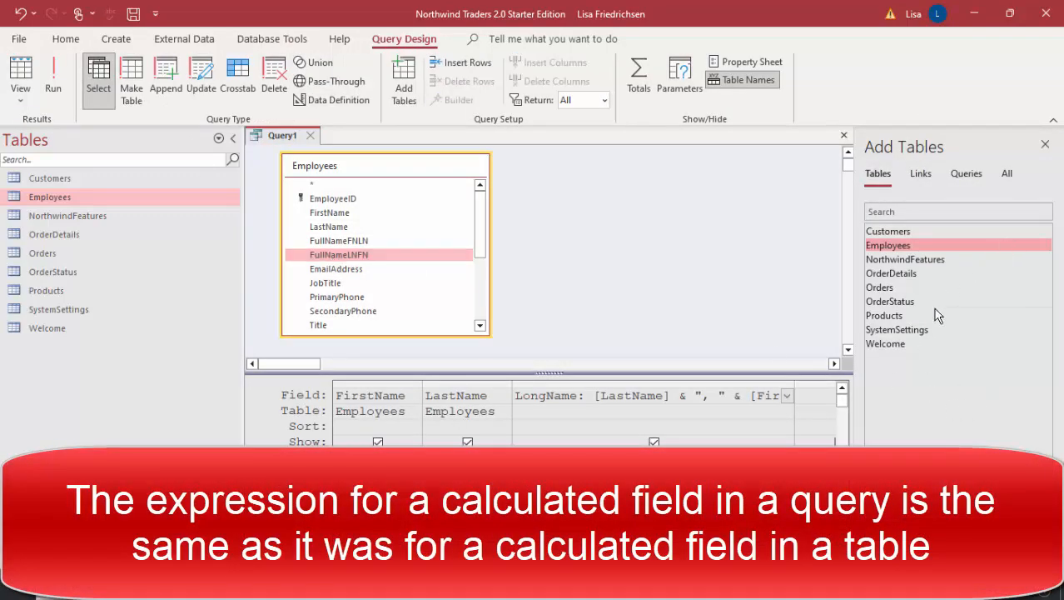
pyautogui.moveTo(678, 364)
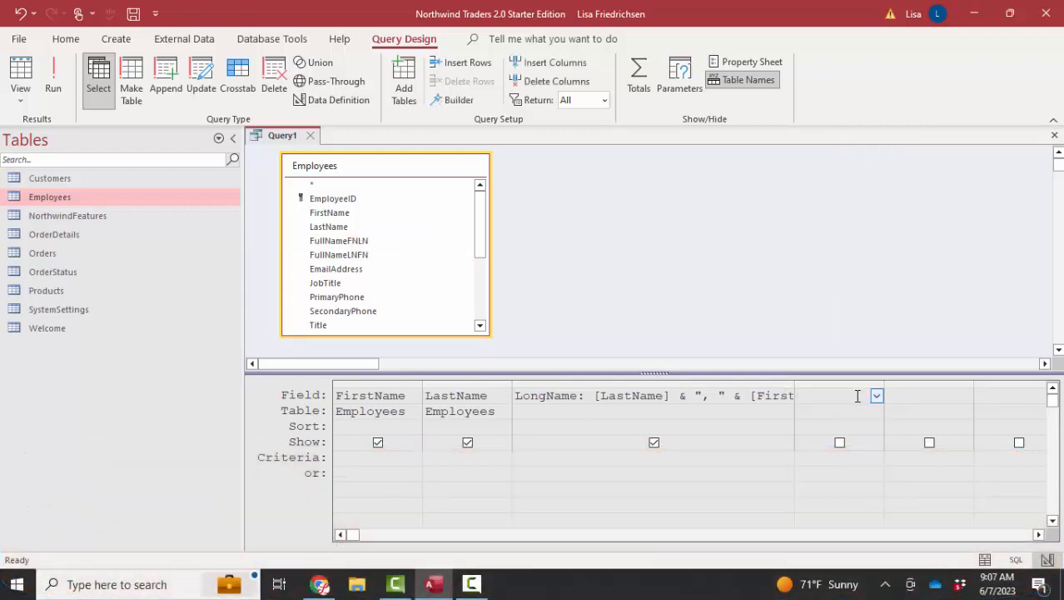
# - Via the Zoom box, enter FullName: [FirstName] & " " & [LastName] in column four
pyautogui.rightClick(856, 396)
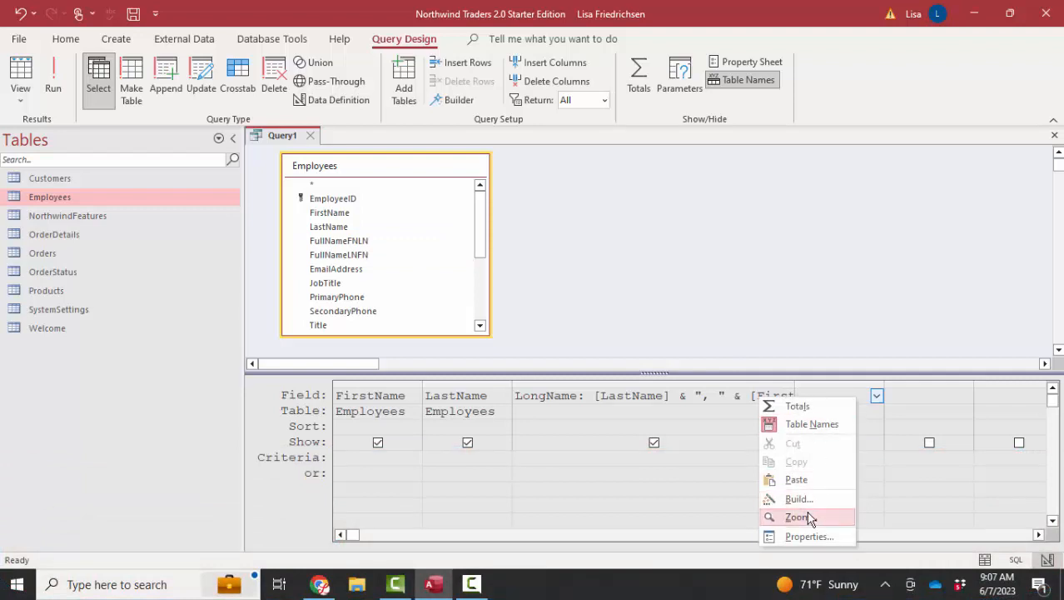
pyautogui.click(797, 517)
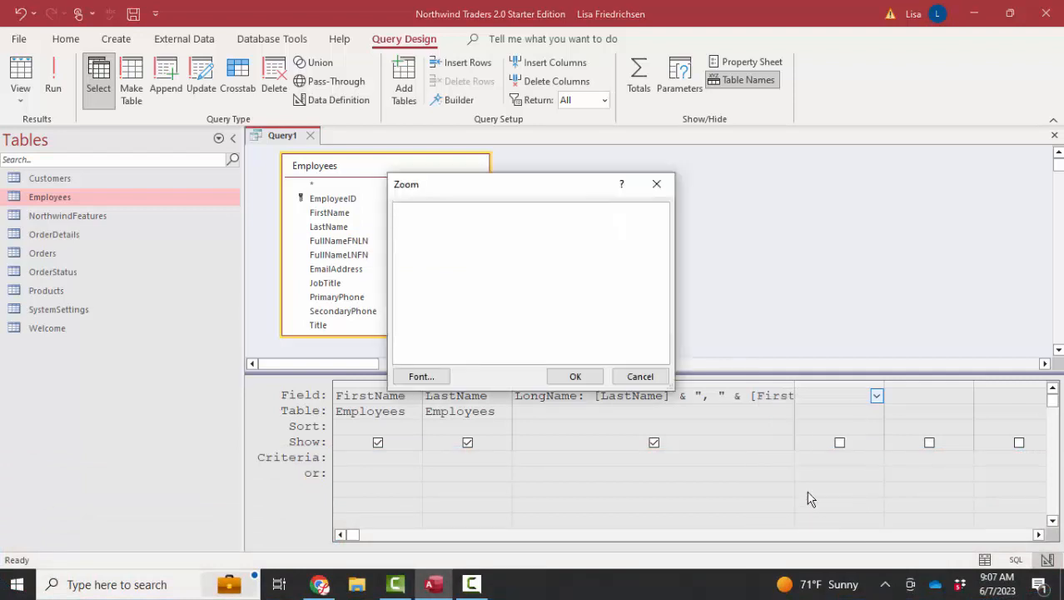
pyautogui.write('FullName:')
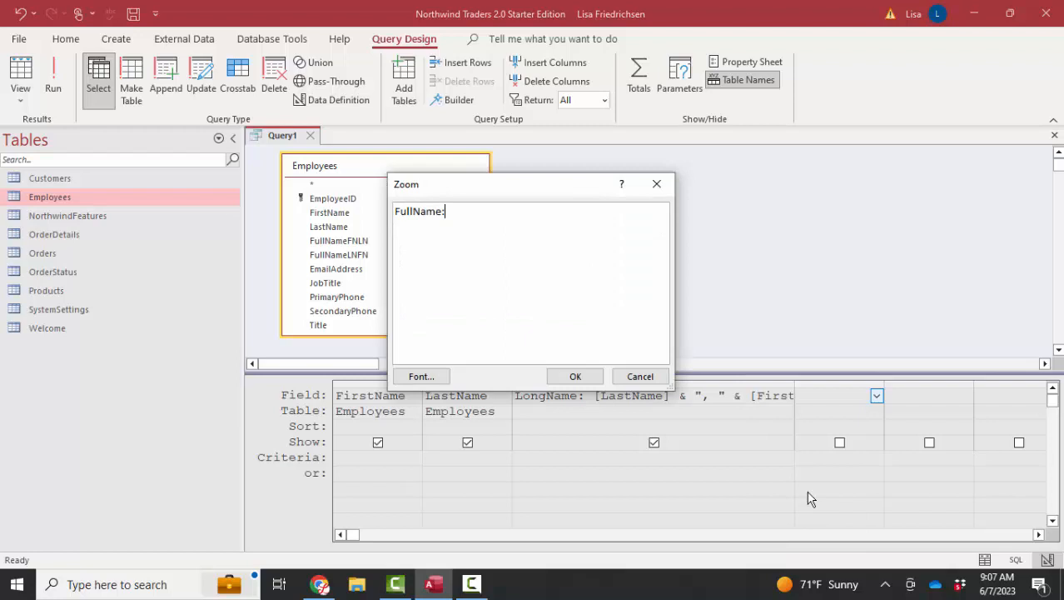
pyautogui.write('[')
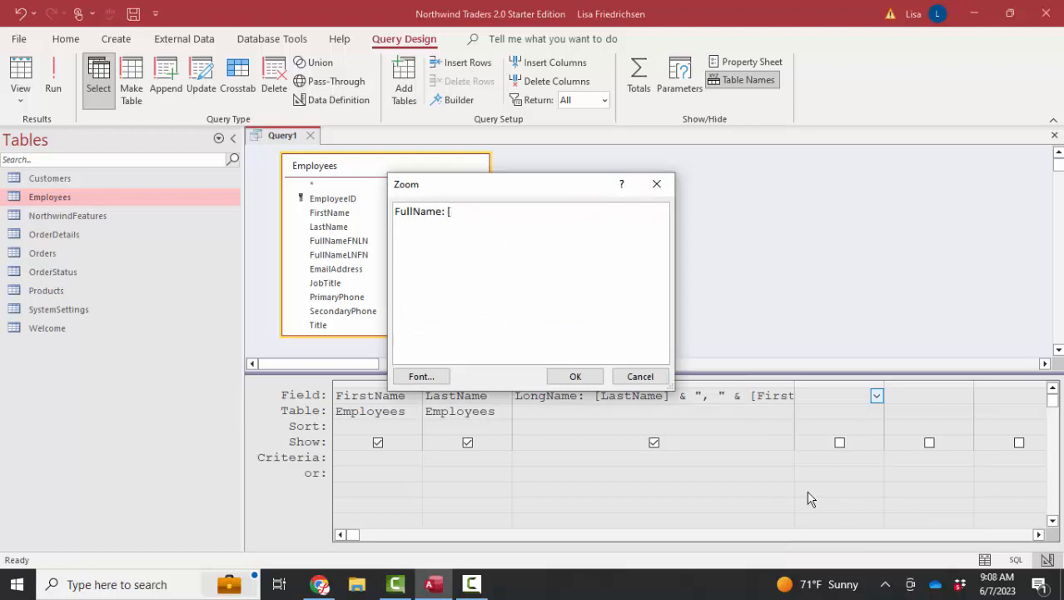
pyautogui.write('[FirstName] & "')
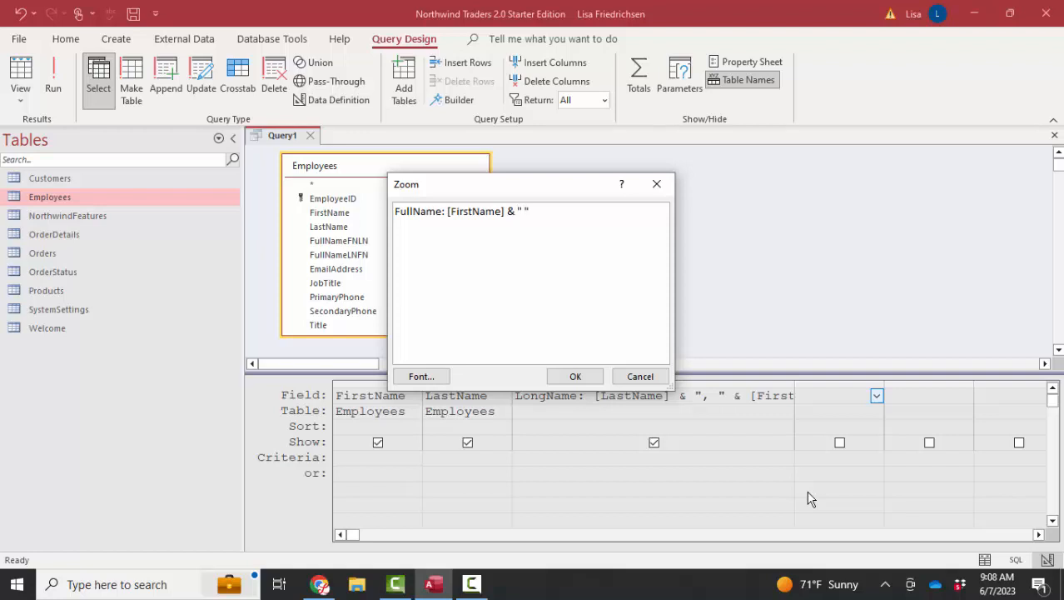
pyautogui.write('&')
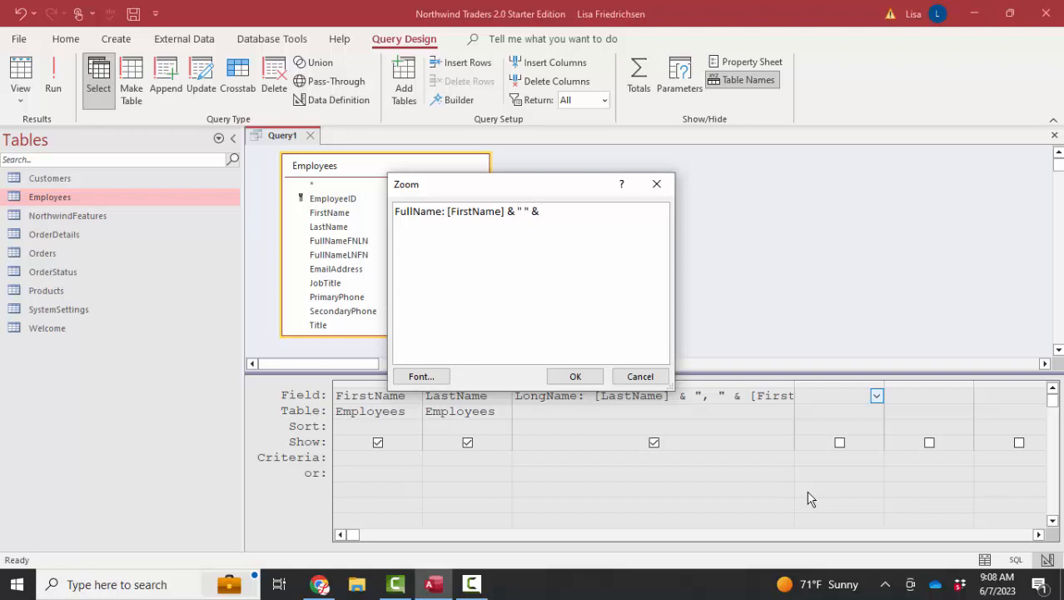
pyautogui.write('[LastName')
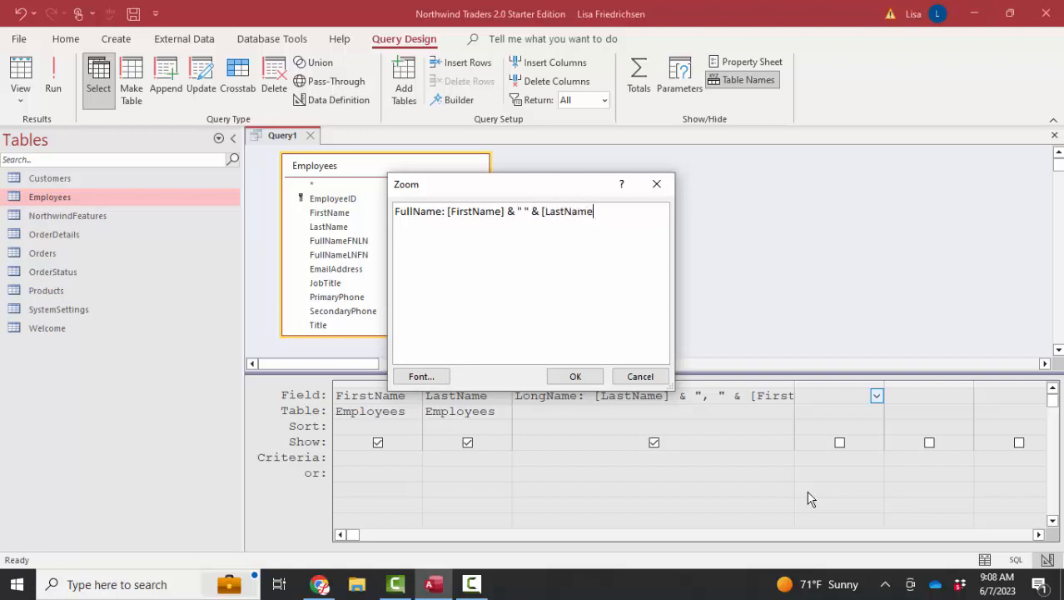
pyautogui.click(574, 376)
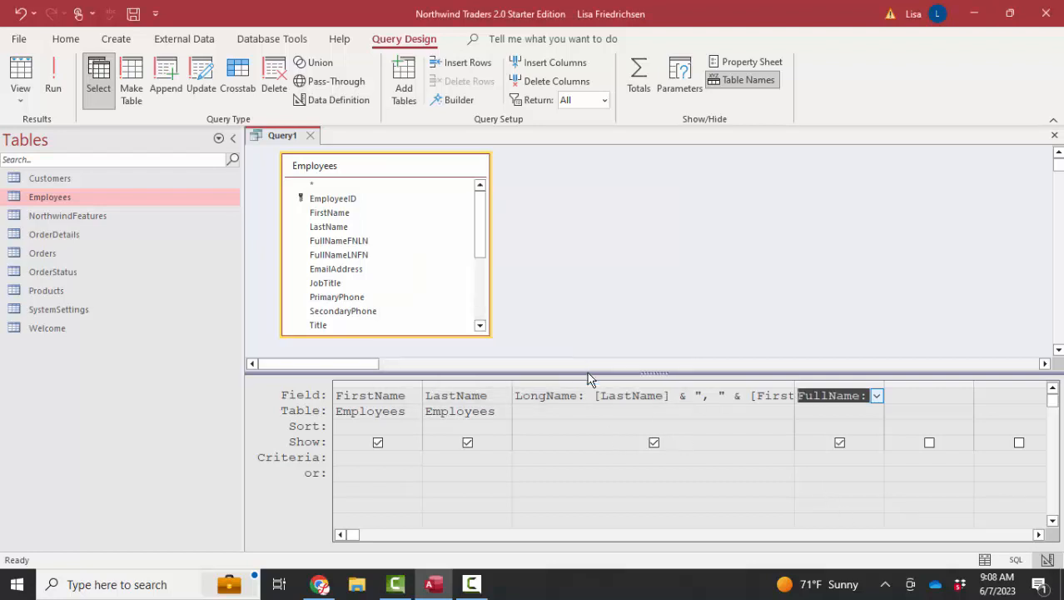
pyautogui.click(20, 74)
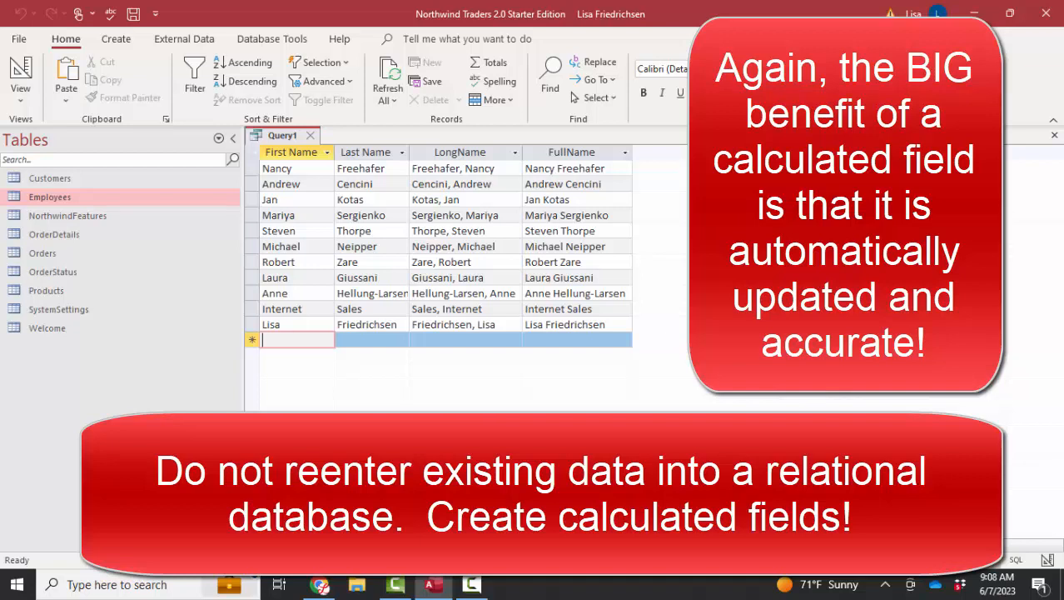
pyautogui.write('DO')
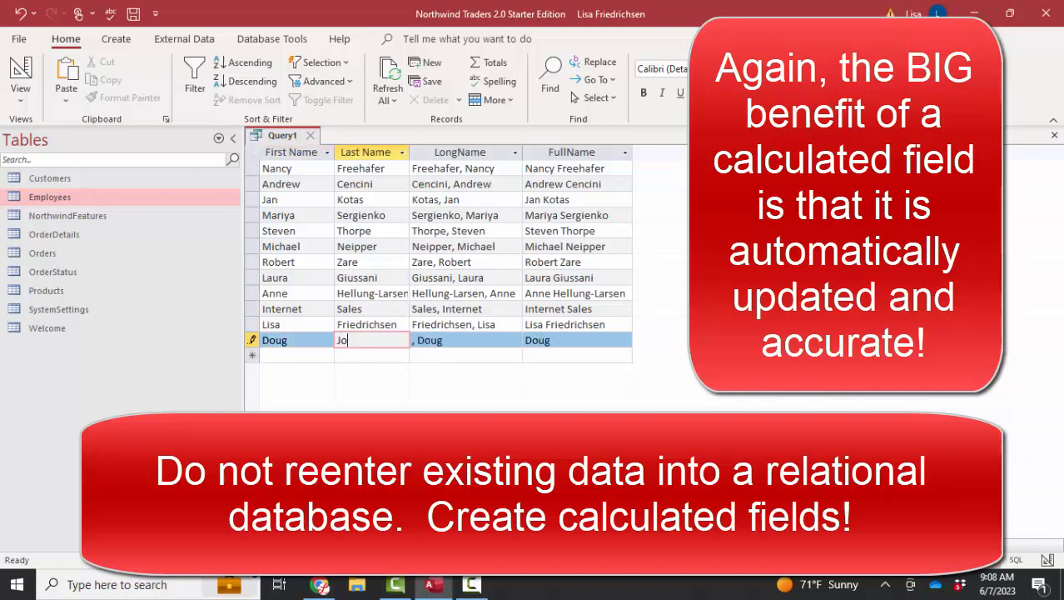
pyautogui.write('Johnson')
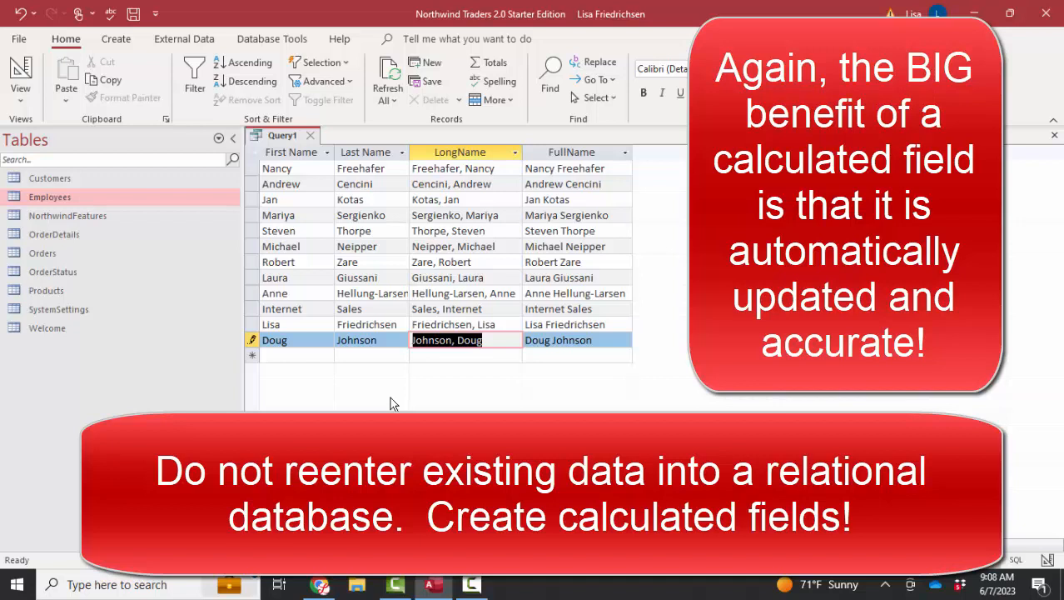
pyautogui.moveTo(489, 363)
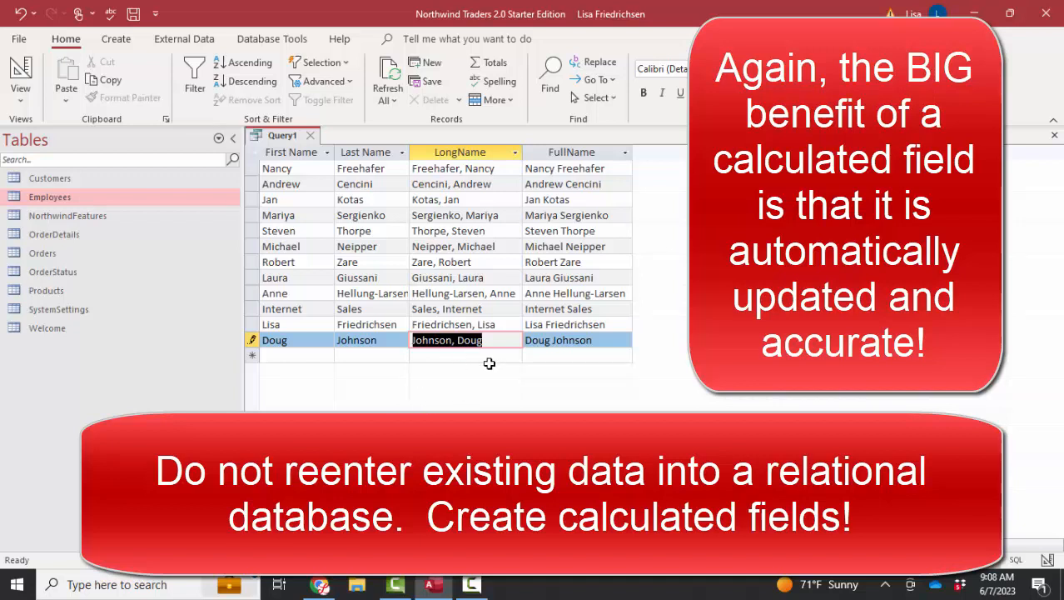
pyautogui.moveTo(368, 371)
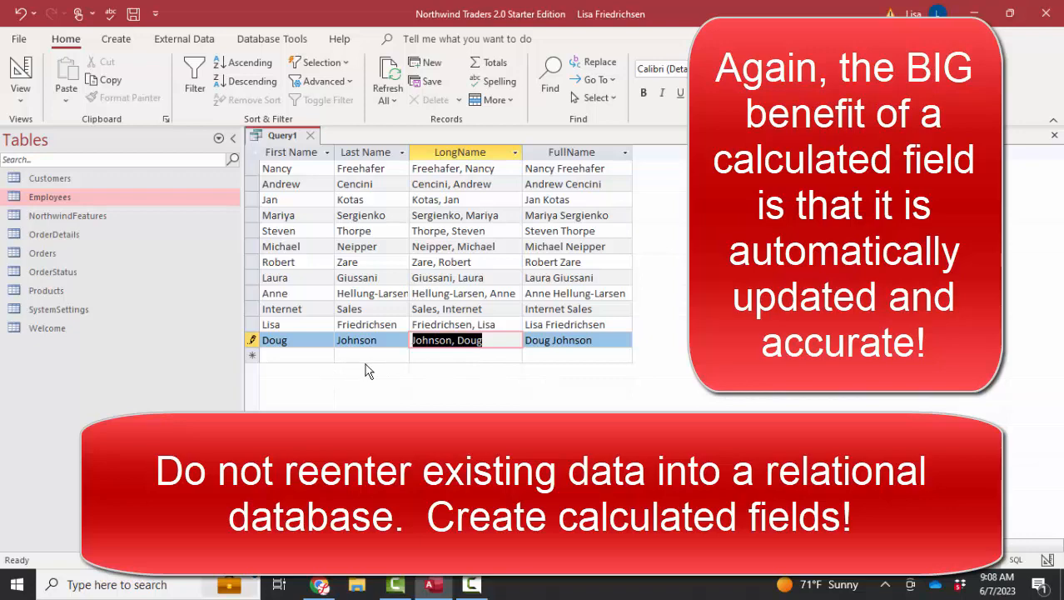